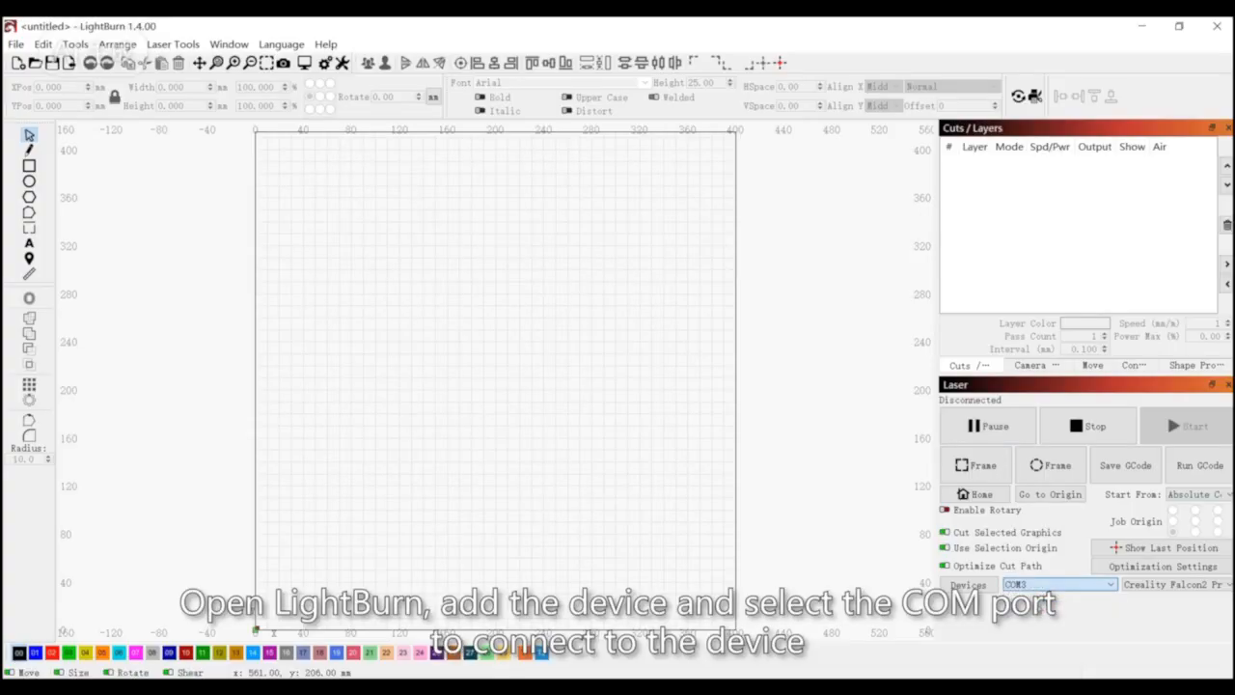
Select the Falcon device and its COM port in the Laser panel so it connects as Ready
{"action": "left_click", "coordinate": [1196, 494]}
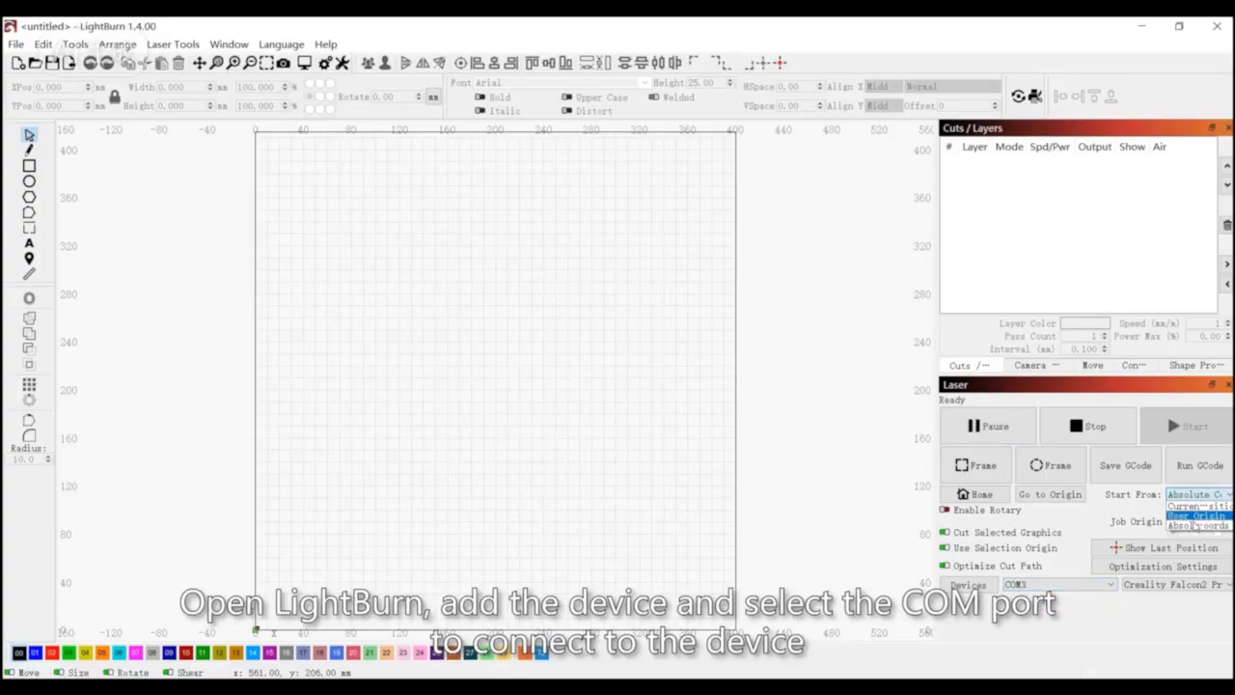
{"action": "left_click", "coordinate": [1196, 524]}
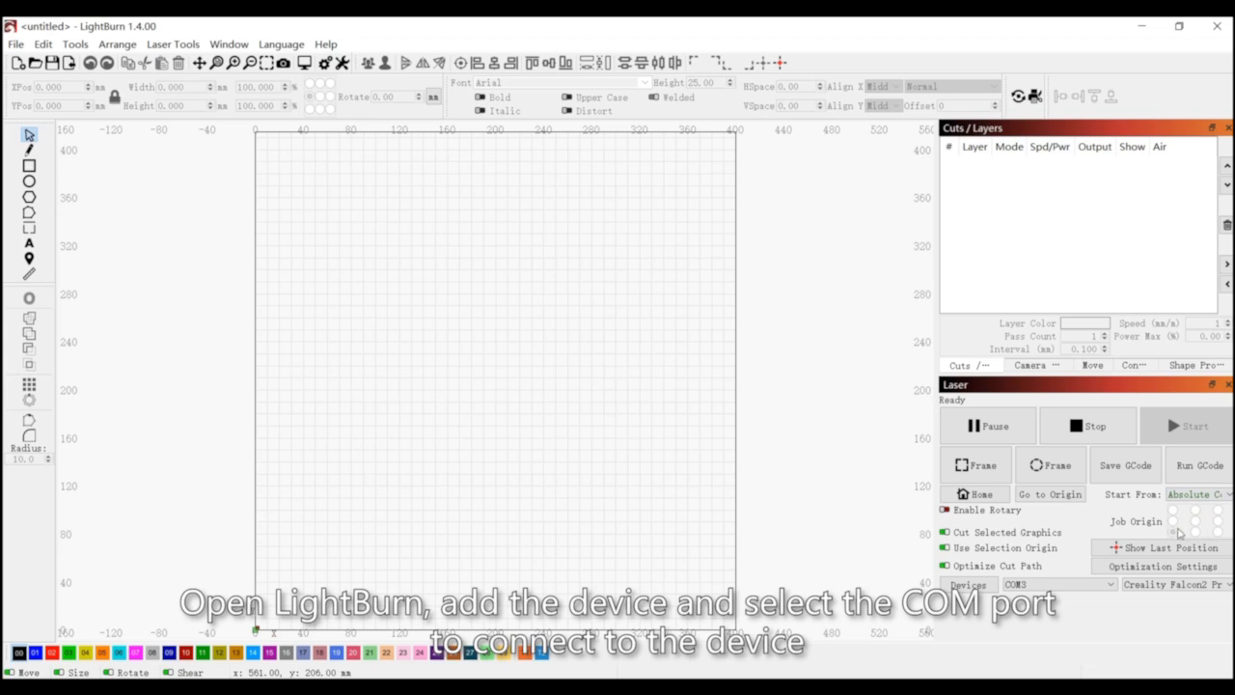
{"action": "left_click", "coordinate": [174, 43]}
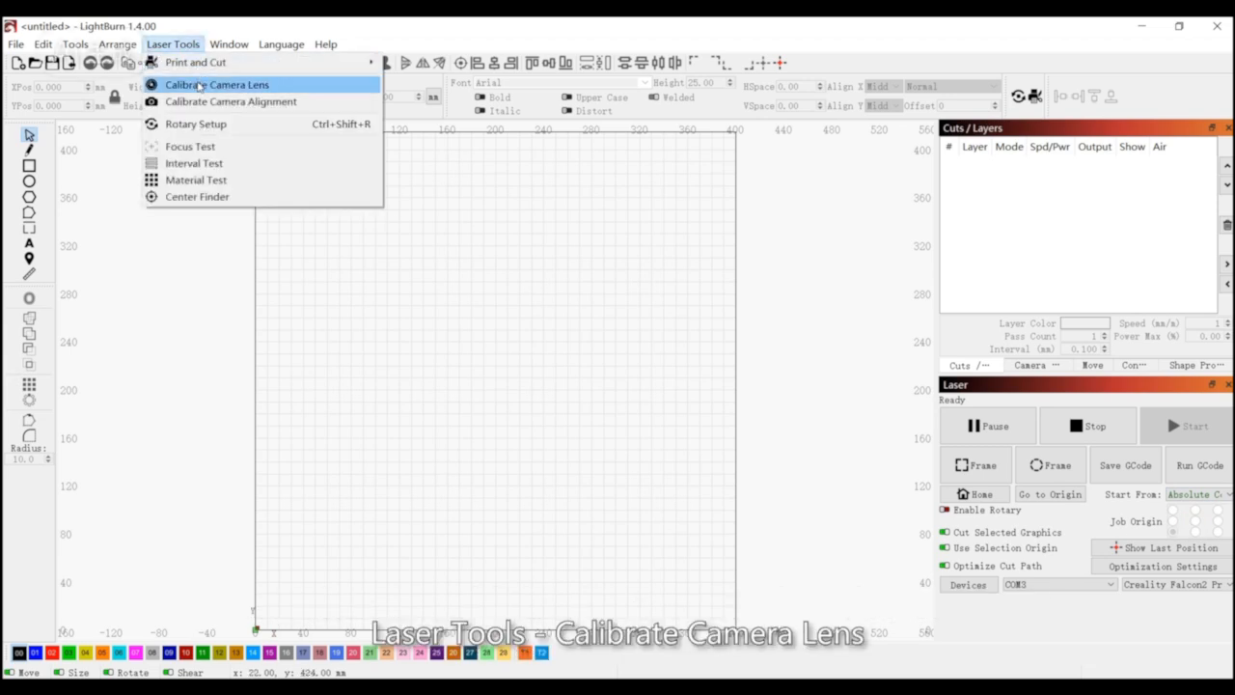
Begin Calibrate Camera Lens for the Creality Falcon Camera as a Standard Lens
{"action": "left_click", "coordinate": [216, 85]}
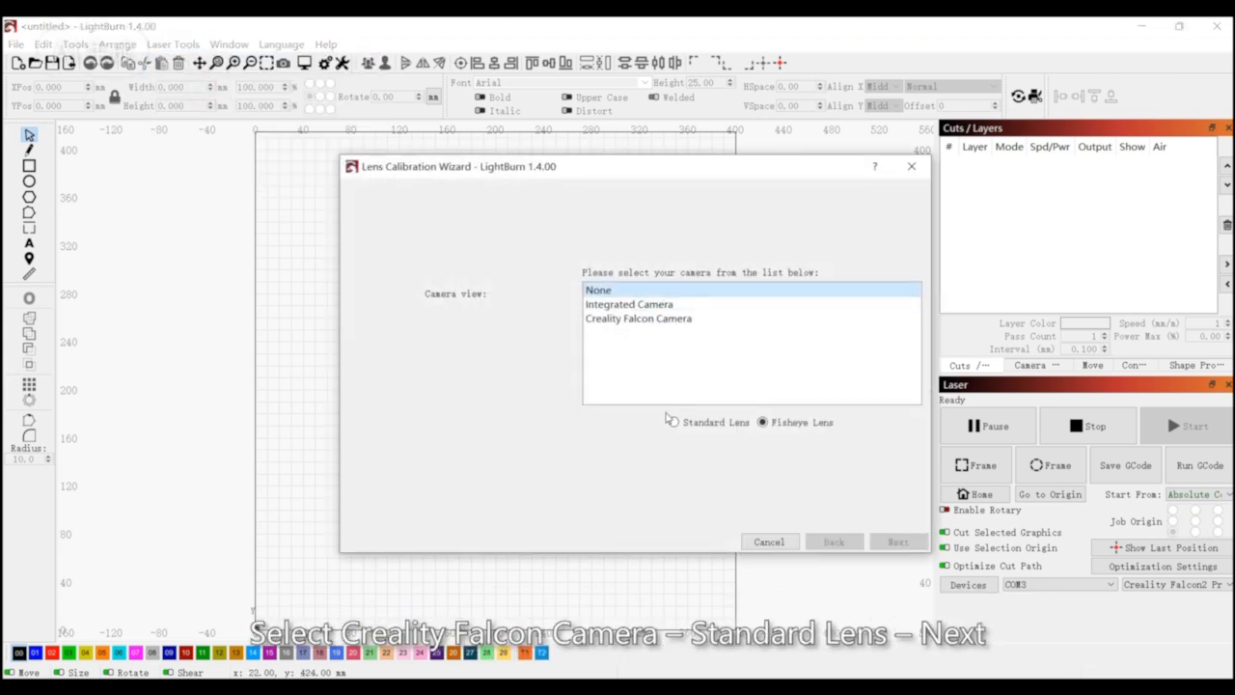
{"action": "left_click", "coordinate": [637, 319]}
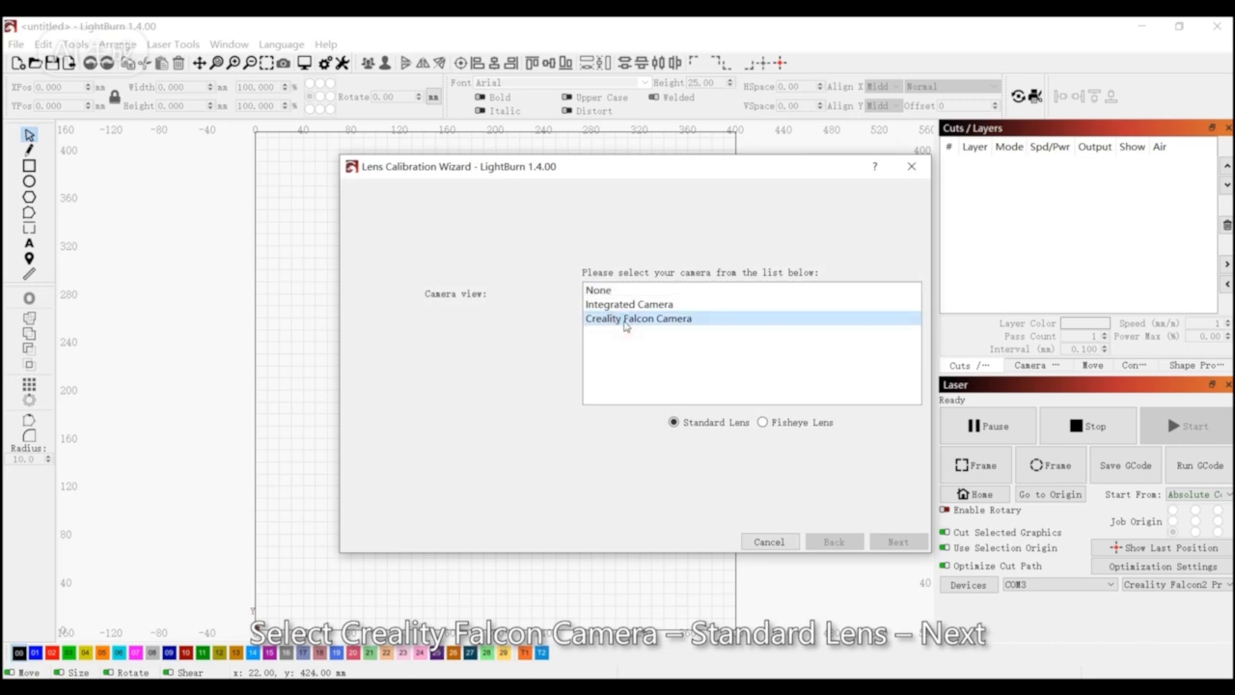
{"action": "left_click", "coordinate": [896, 541]}
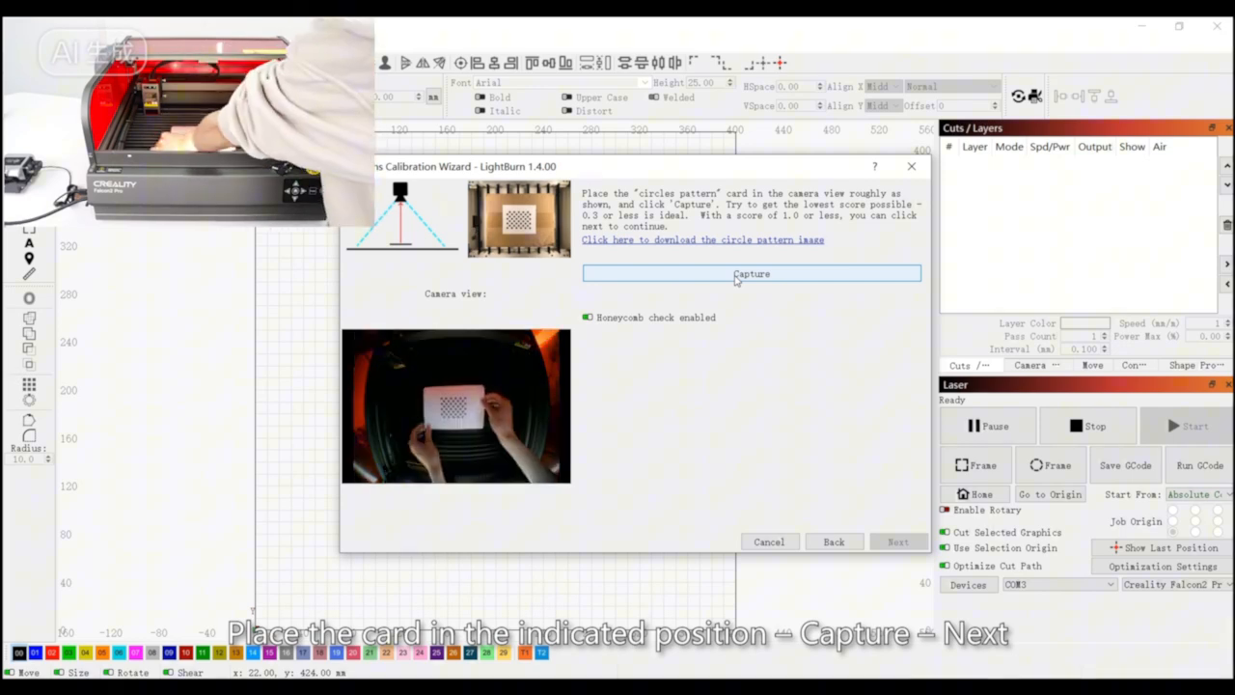
Capture the circle pattern card at the first grid positions through image 4, scoring 0.19
{"action": "left_click", "coordinate": [751, 274]}
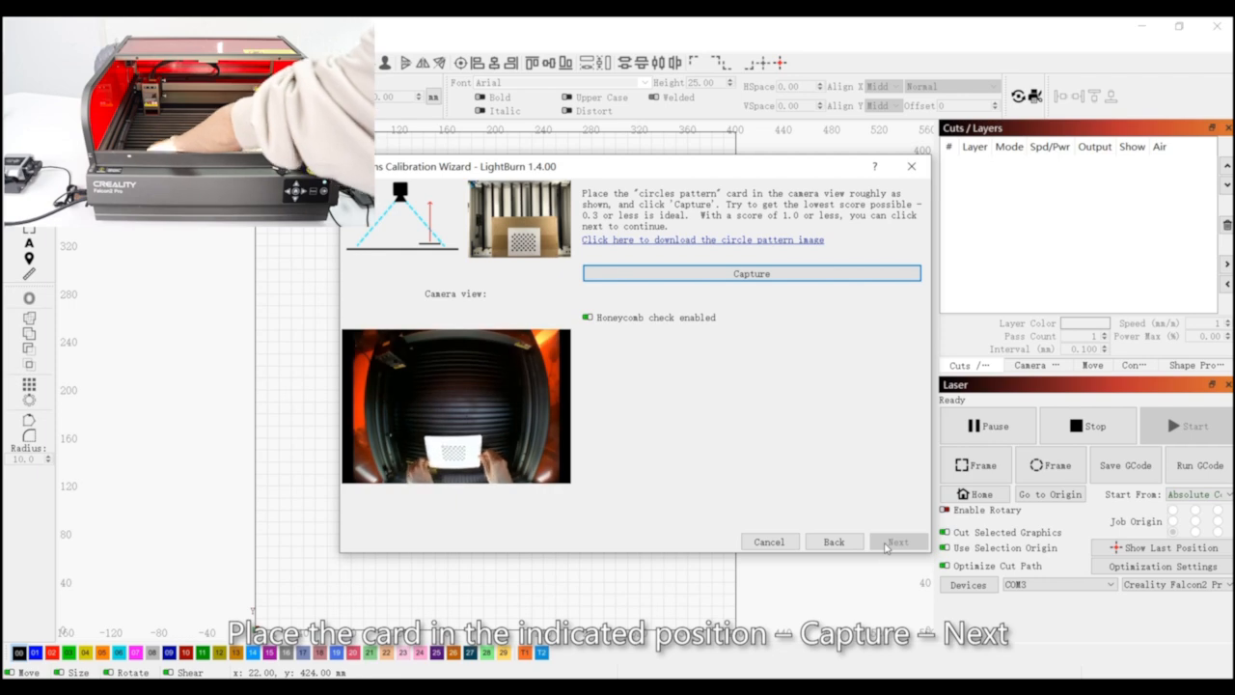
{"action": "left_click", "coordinate": [750, 274]}
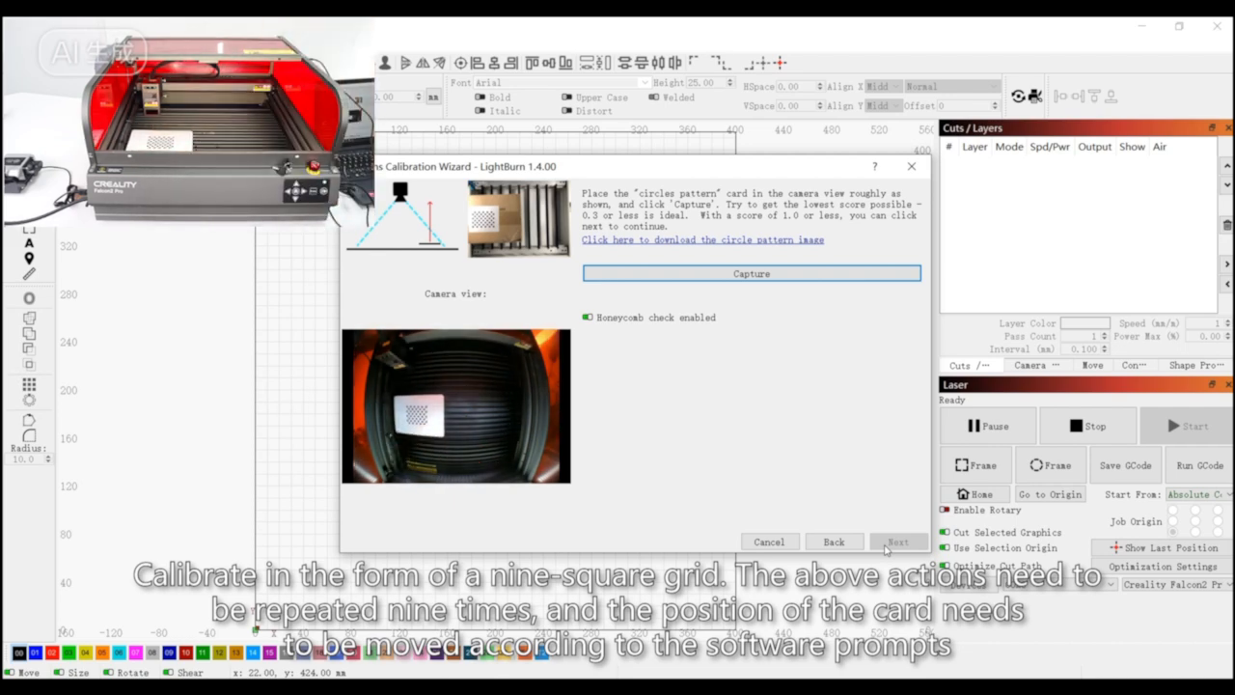
{"action": "left_click", "coordinate": [751, 274]}
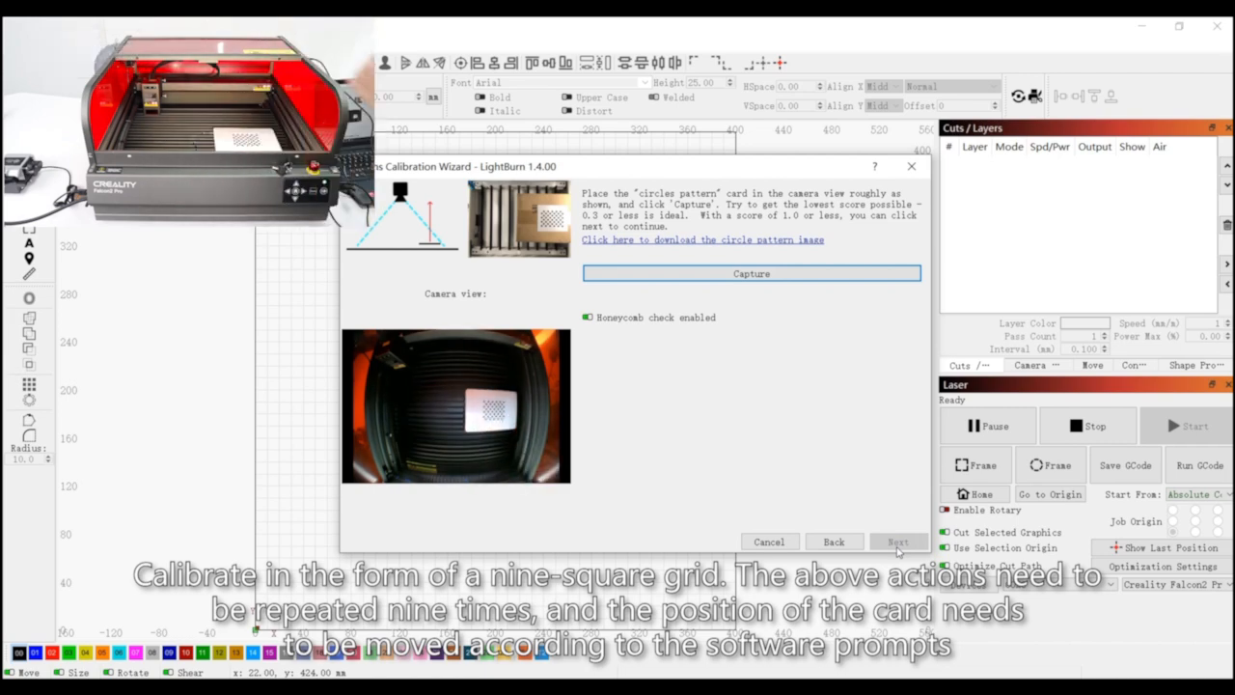
{"action": "left_click", "coordinate": [751, 274]}
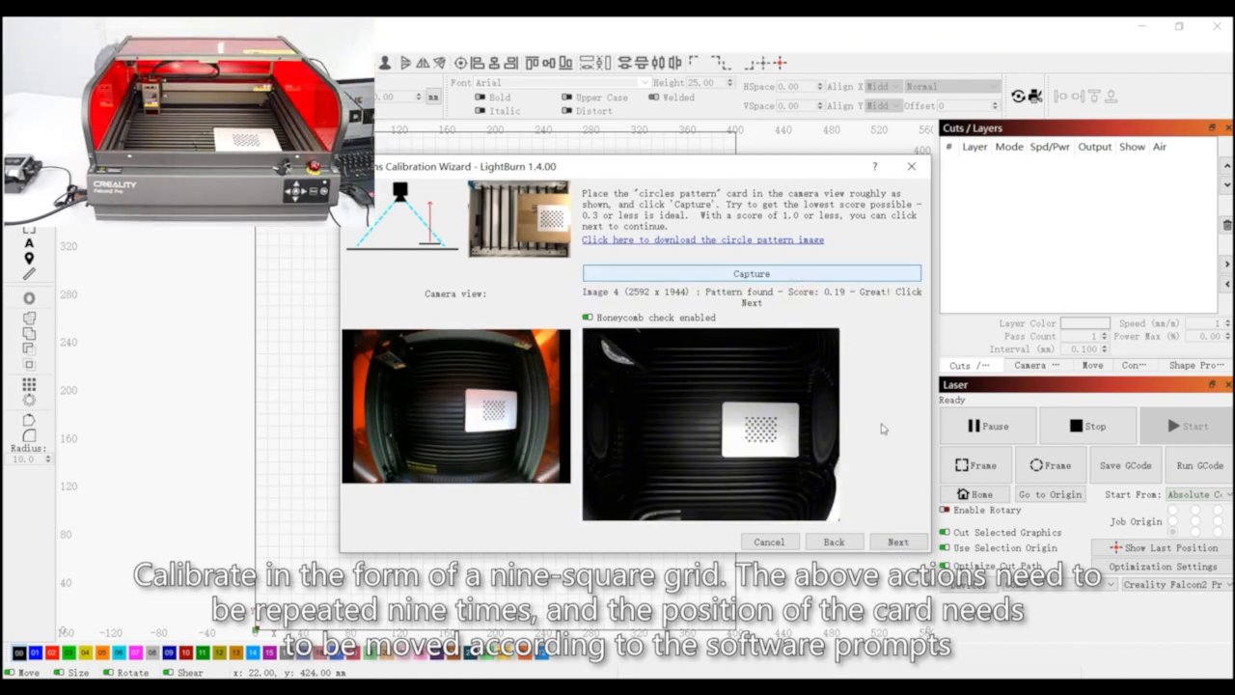
{"action": "left_click", "coordinate": [895, 540]}
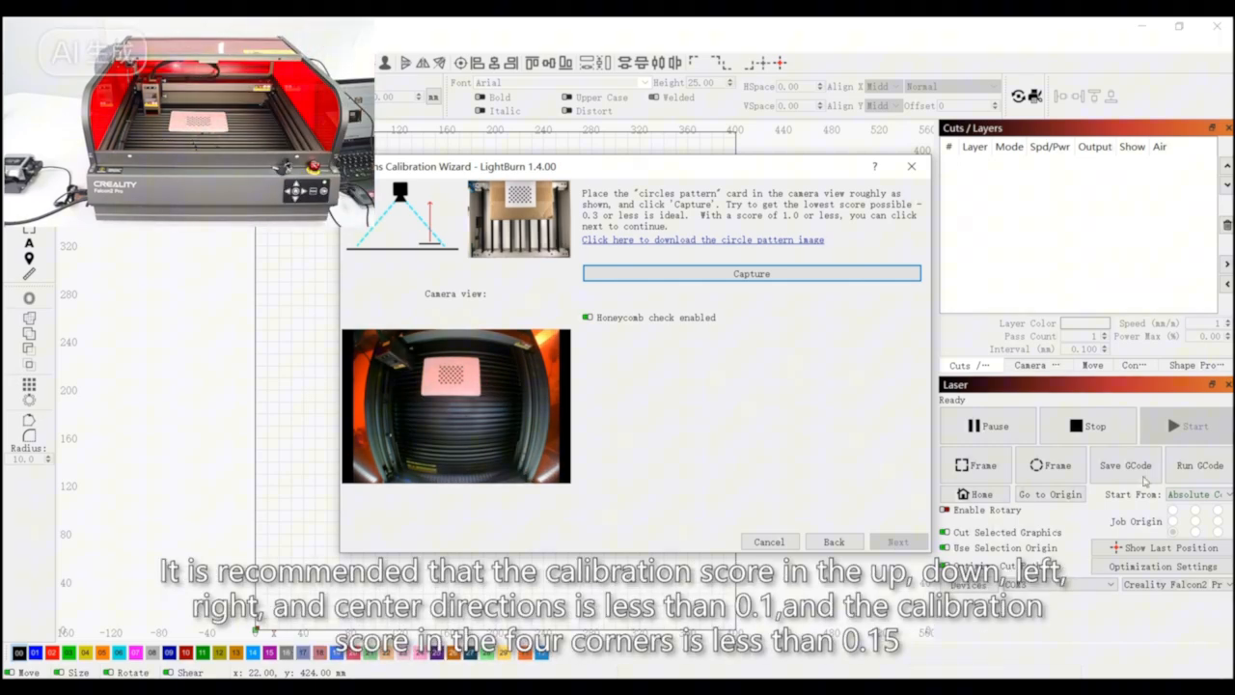
Capture card positions 5 to 9 (final score 0.24) and finish storing the lens calibration
{"action": "left_click", "coordinate": [750, 274]}
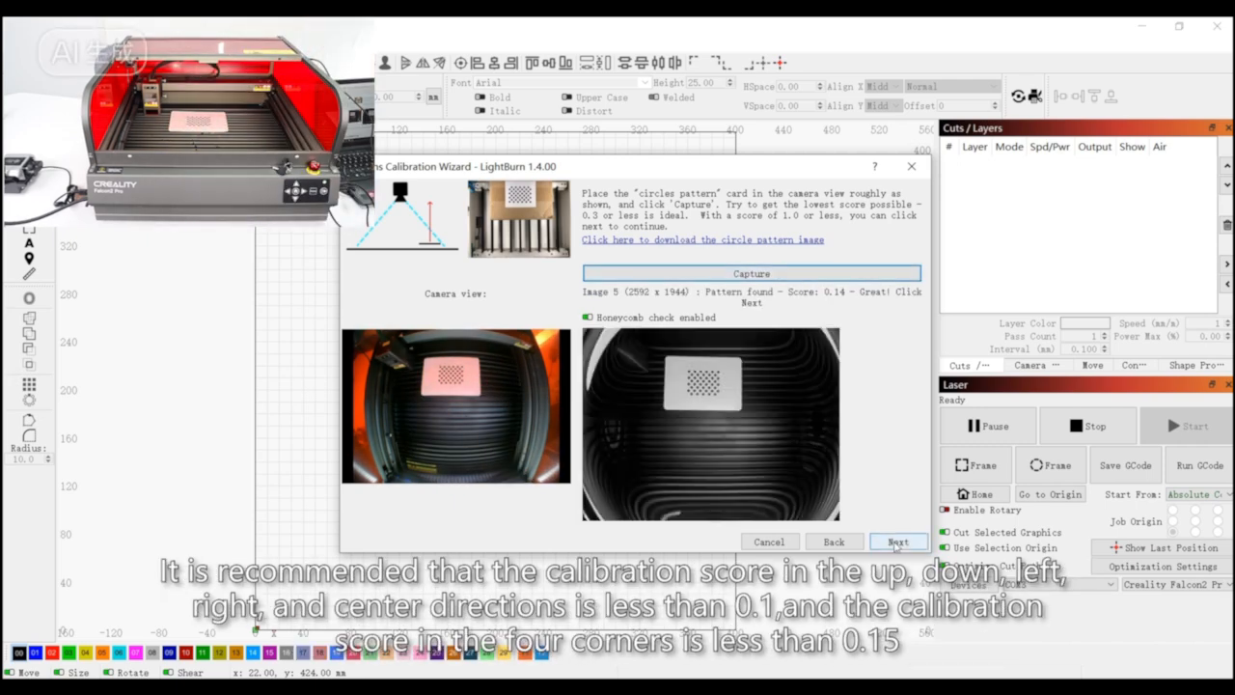
{"action": "left_click", "coordinate": [896, 541]}
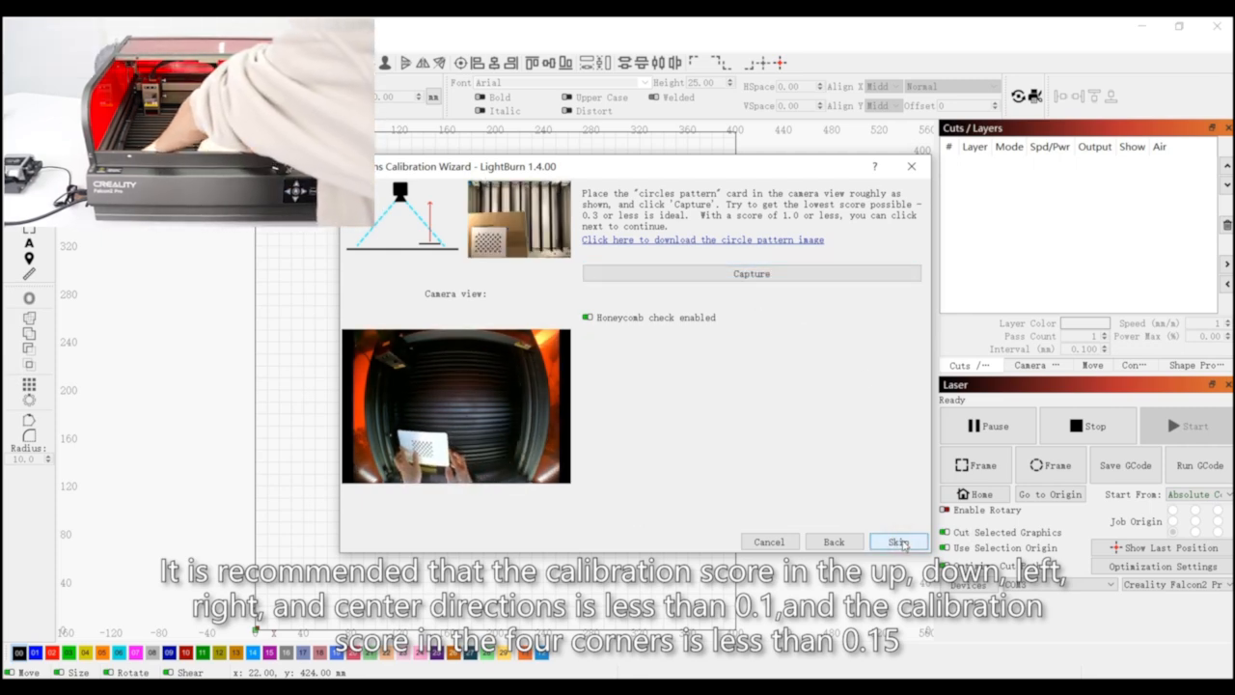
{"action": "left_click", "coordinate": [751, 274]}
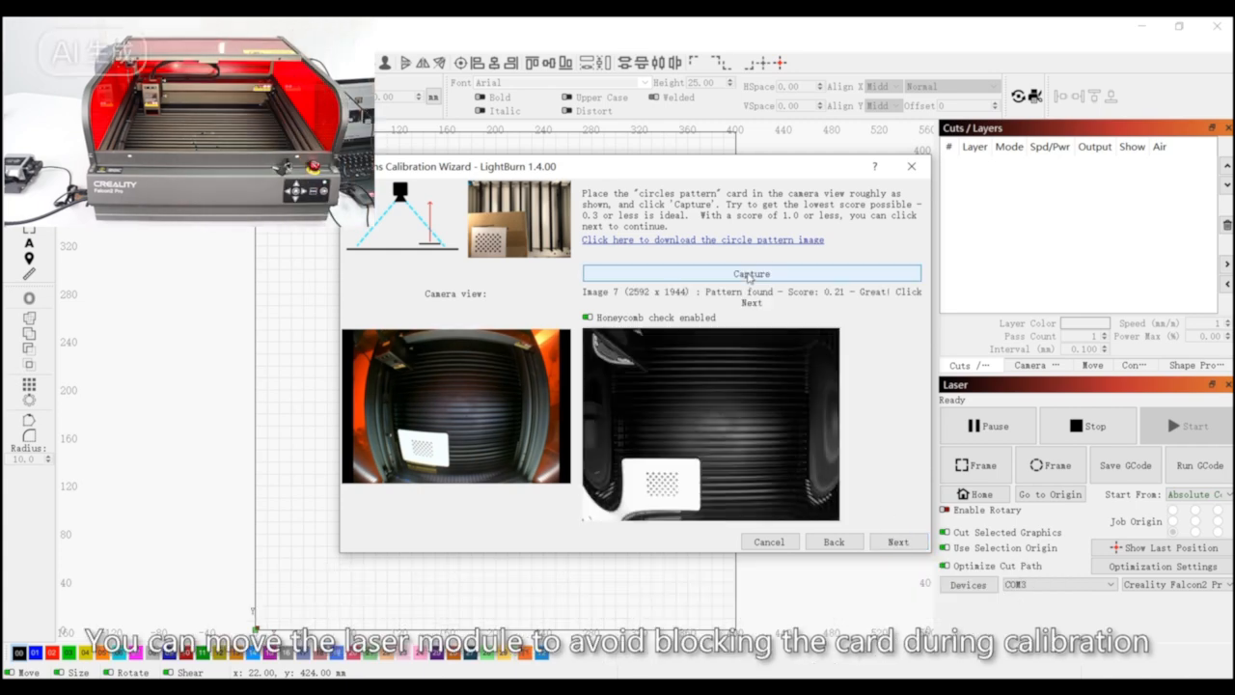
{"action": "left_click", "coordinate": [750, 274]}
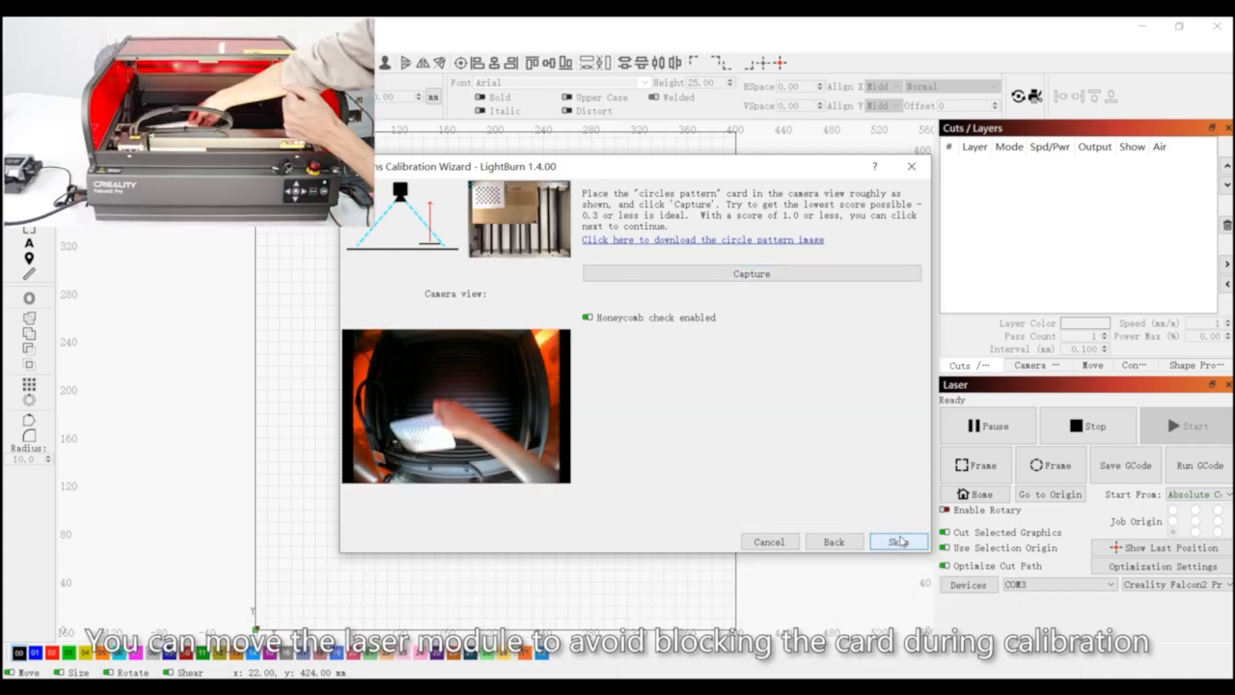
{"action": "left_click", "coordinate": [750, 274]}
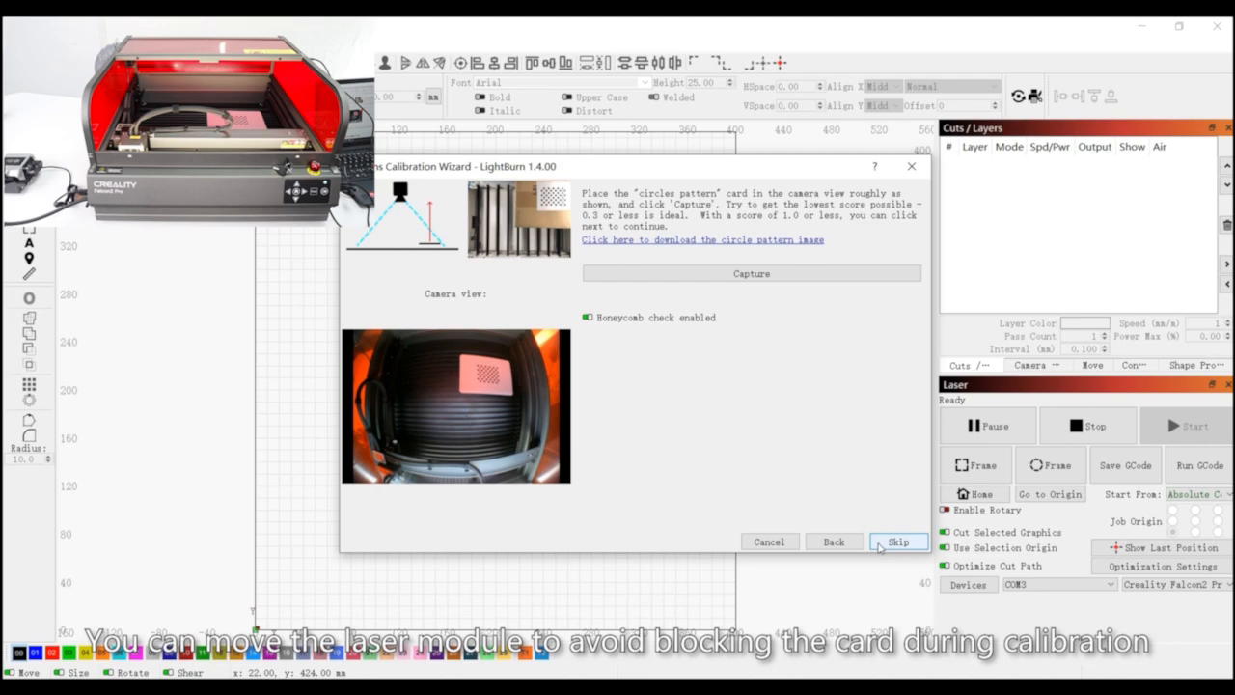
{"action": "left_click", "coordinate": [750, 274]}
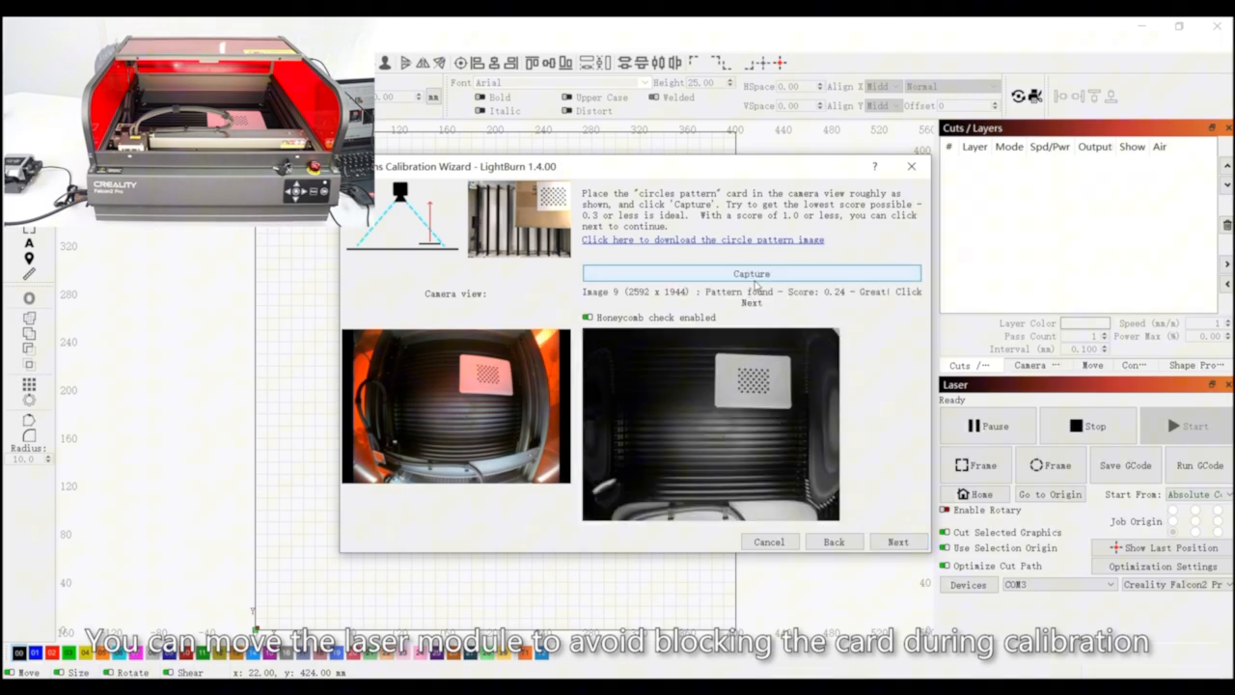
{"action": "left_click", "coordinate": [897, 540]}
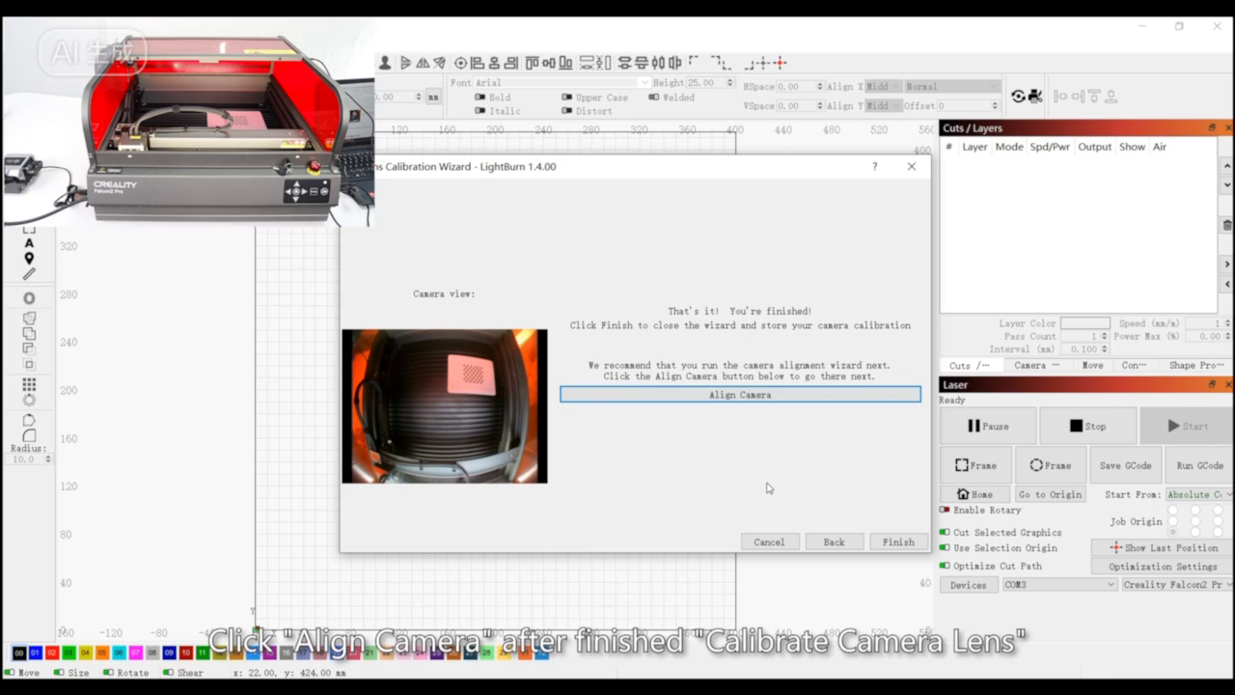
{"action": "left_click", "coordinate": [896, 540]}
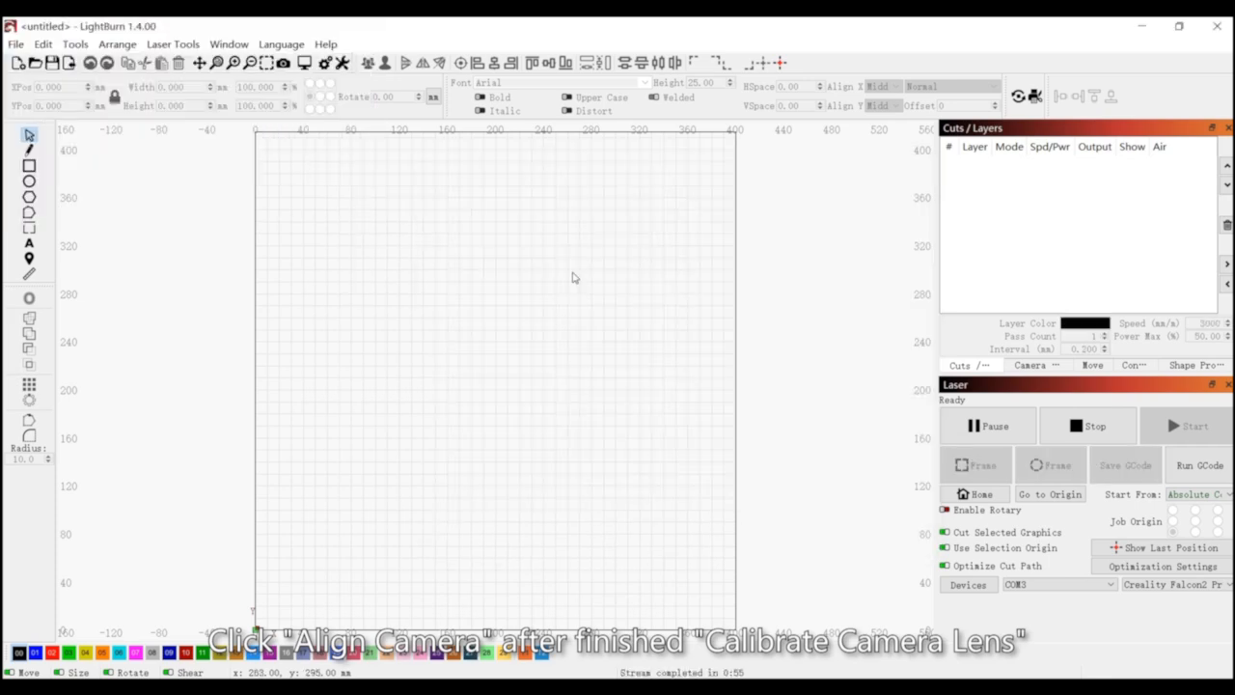
{"action": "left_click", "coordinate": [173, 42]}
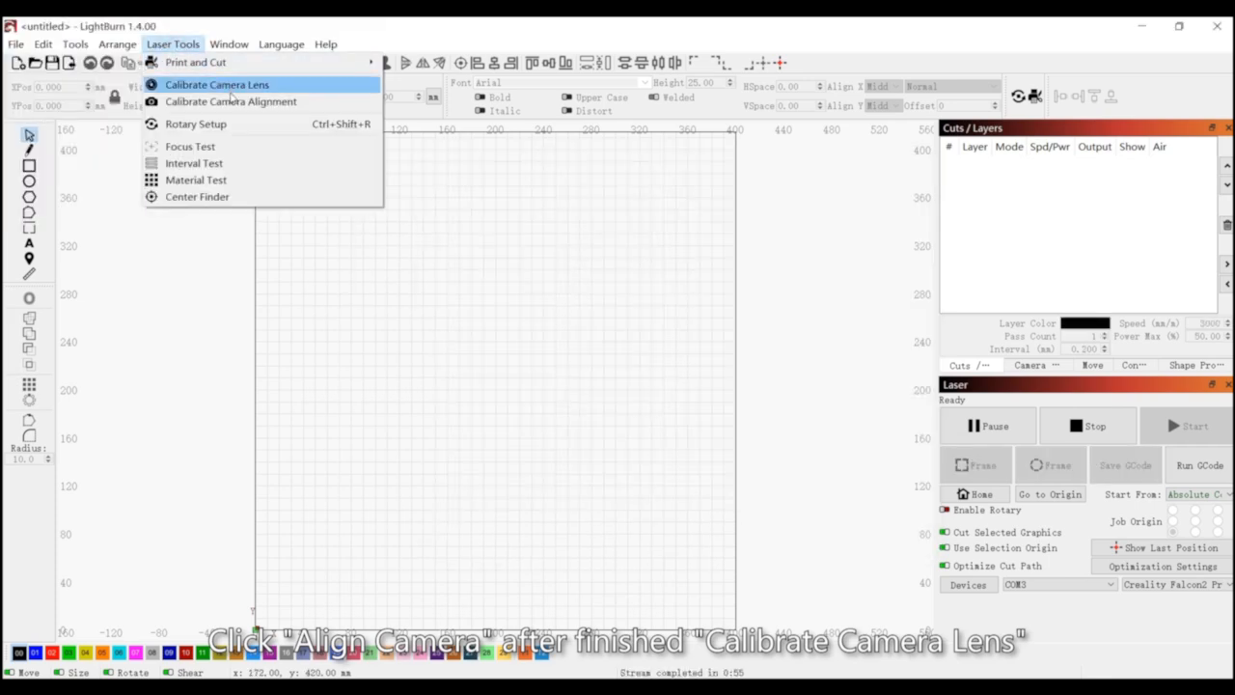
Begin Calibrate Camera Alignment with the Creality Falcon Camera selected
{"action": "left_click", "coordinate": [232, 101]}
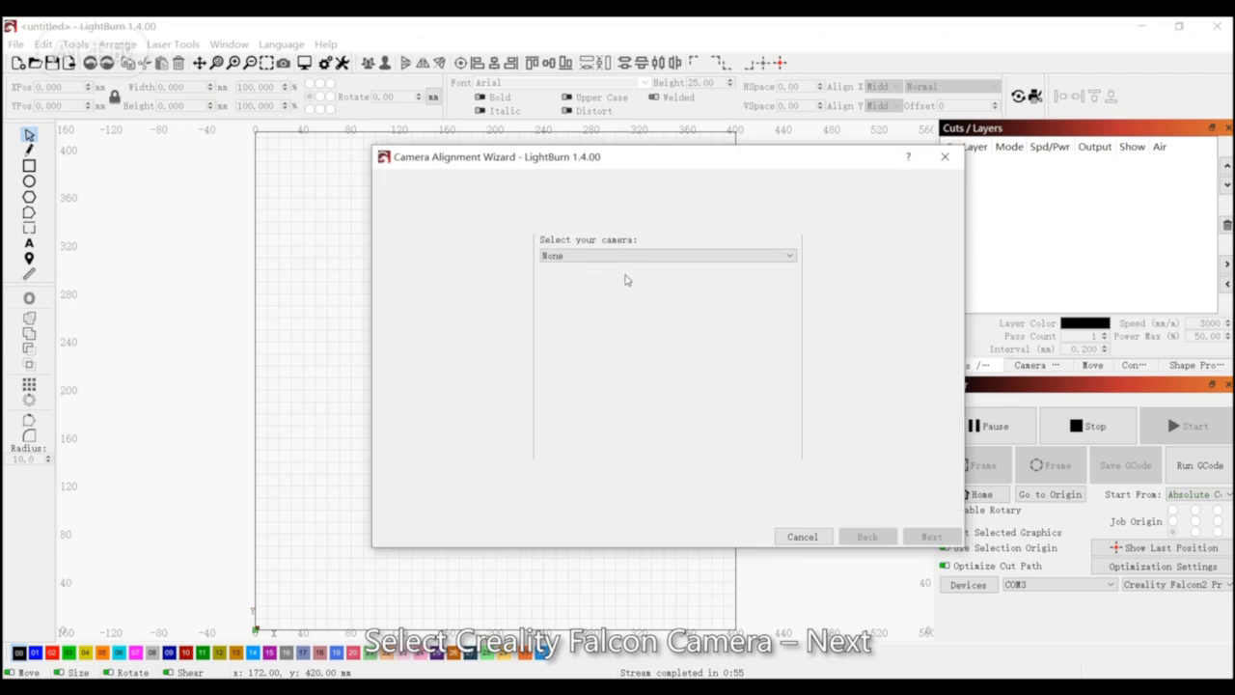
{"action": "left_click", "coordinate": [665, 255]}
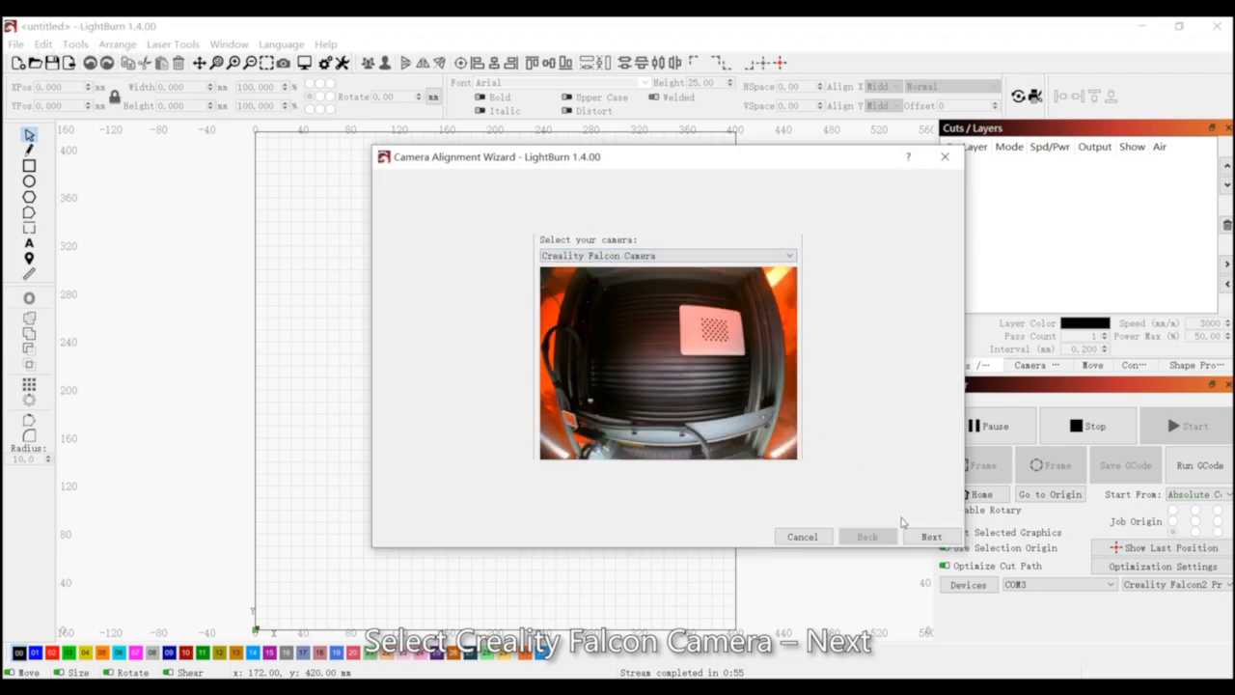
{"action": "left_click", "coordinate": [930, 536]}
{"action": "type", "text": "100"}
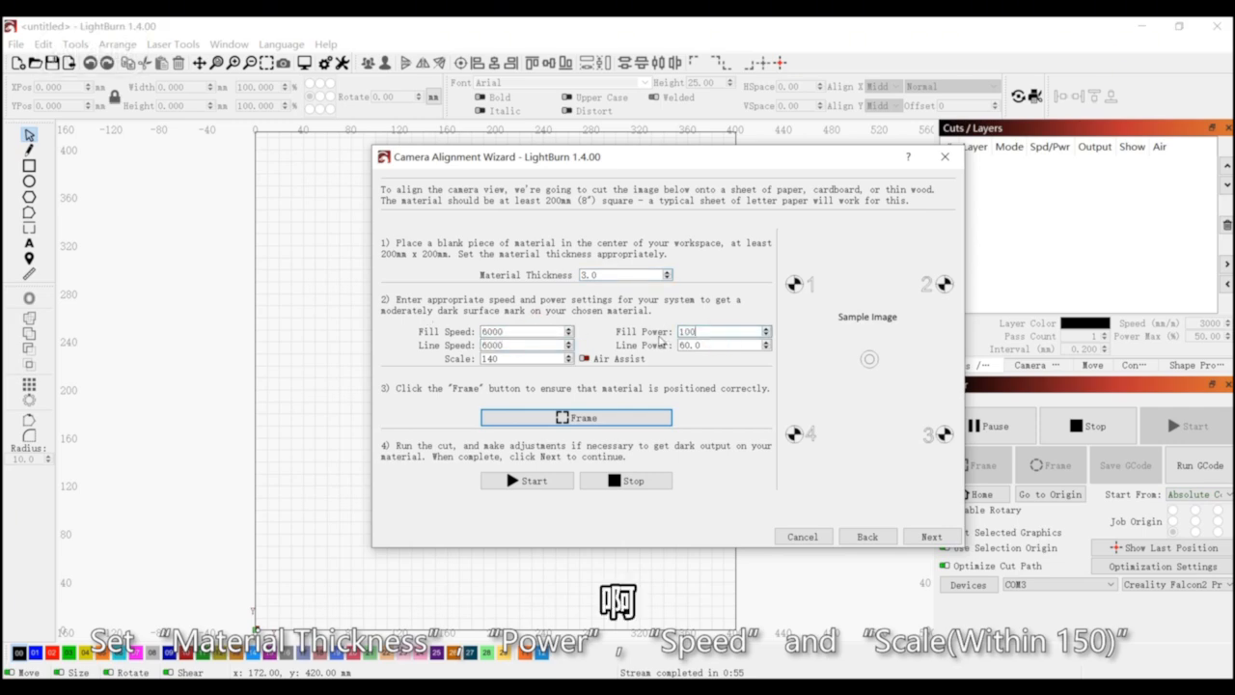
Set the alignment job power to 40 and frame its outline on the material
{"action": "type", "text": "40.0"}
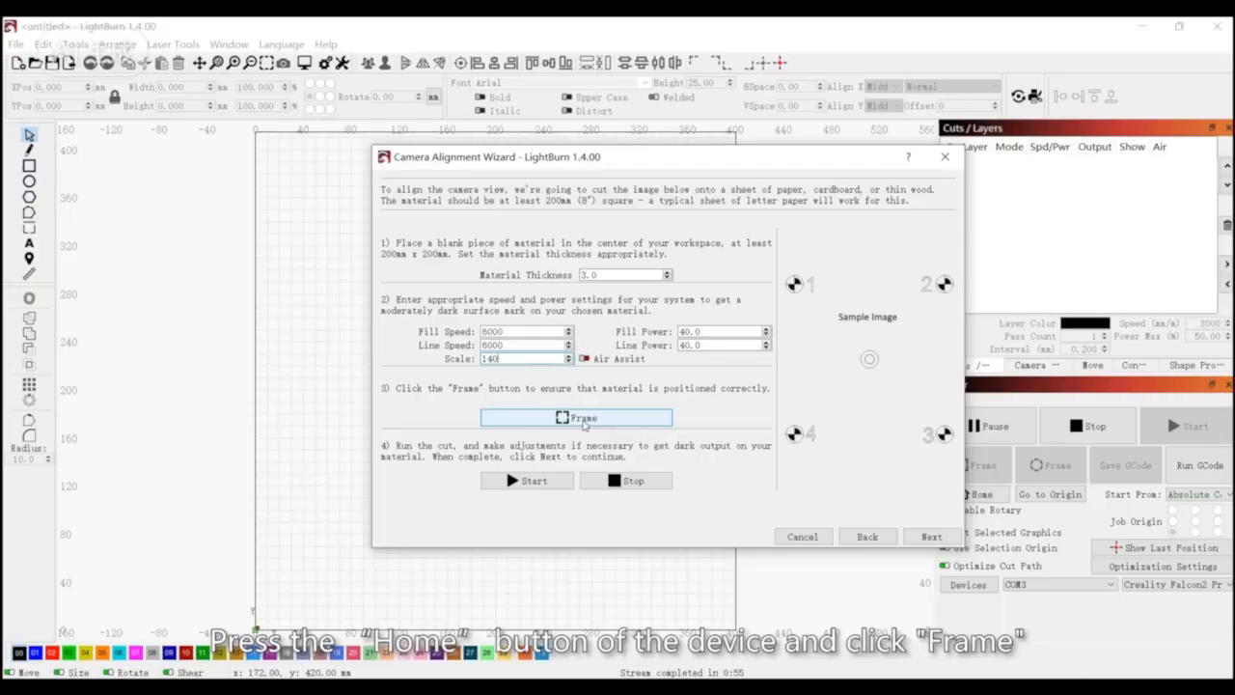
{"action": "left_click", "coordinate": [575, 416]}
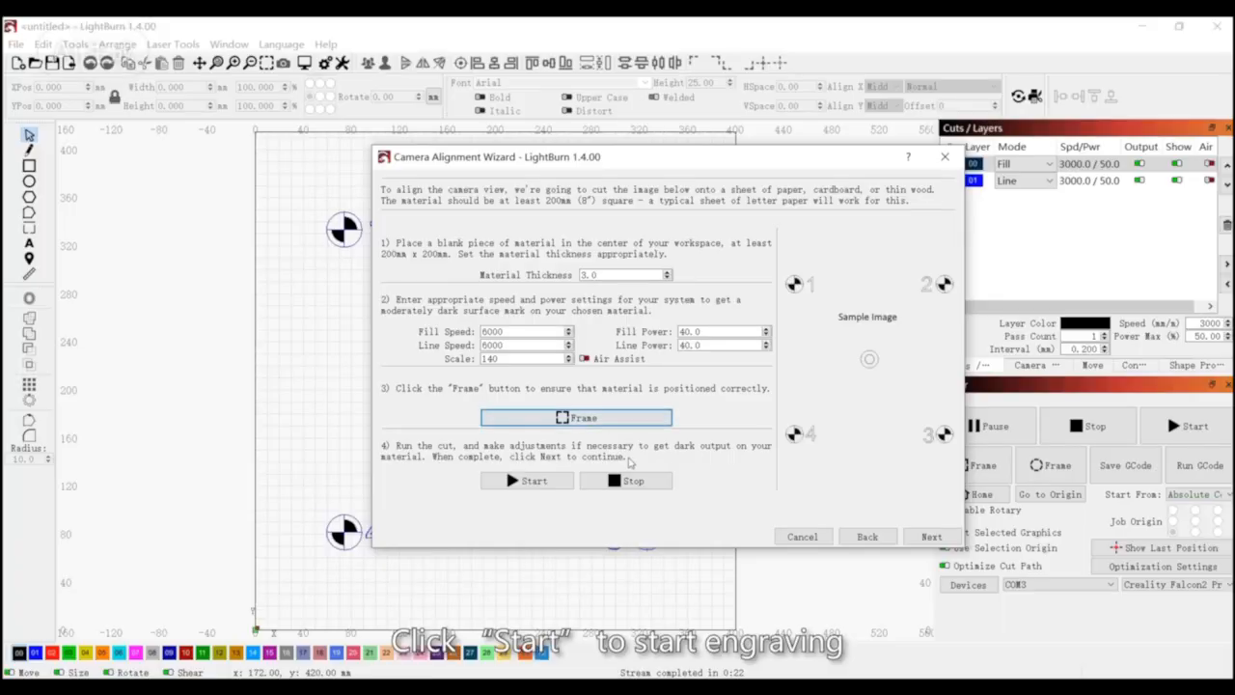
Engrave the four-target alignment pattern onto the material
{"action": "left_click", "coordinate": [528, 481]}
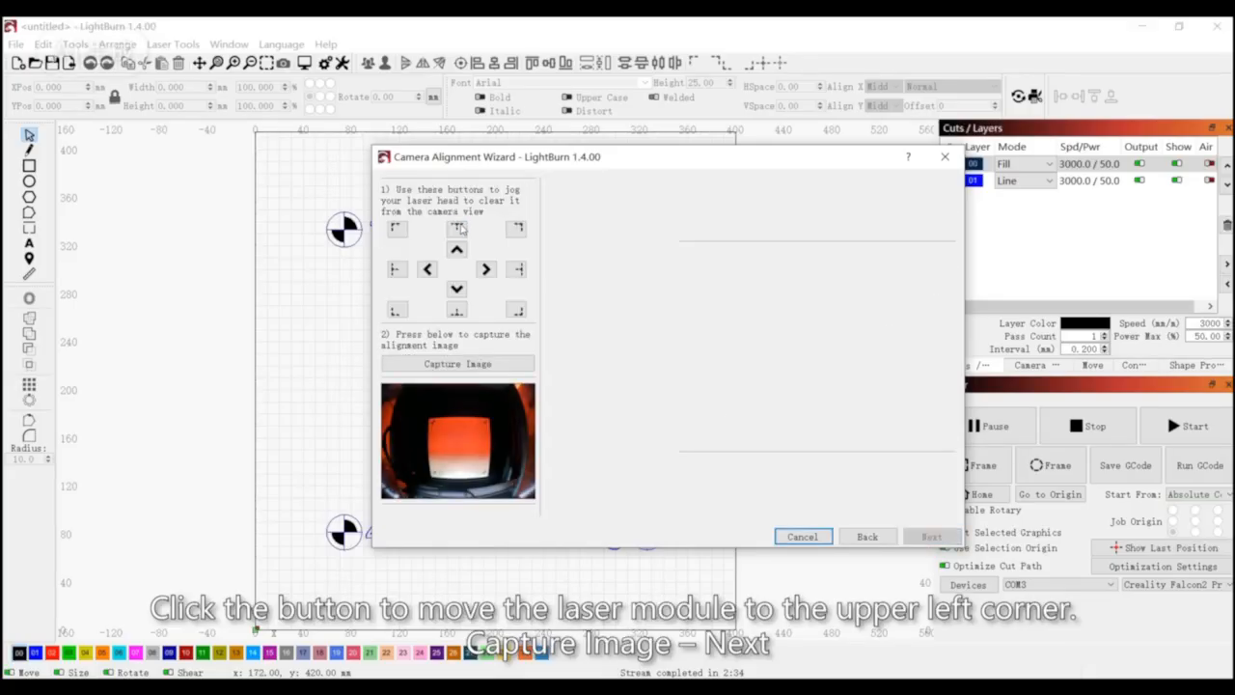
Jog the laser head to the upper-left clear of view and capture the engraved pattern image
{"action": "left_click", "coordinate": [455, 227]}
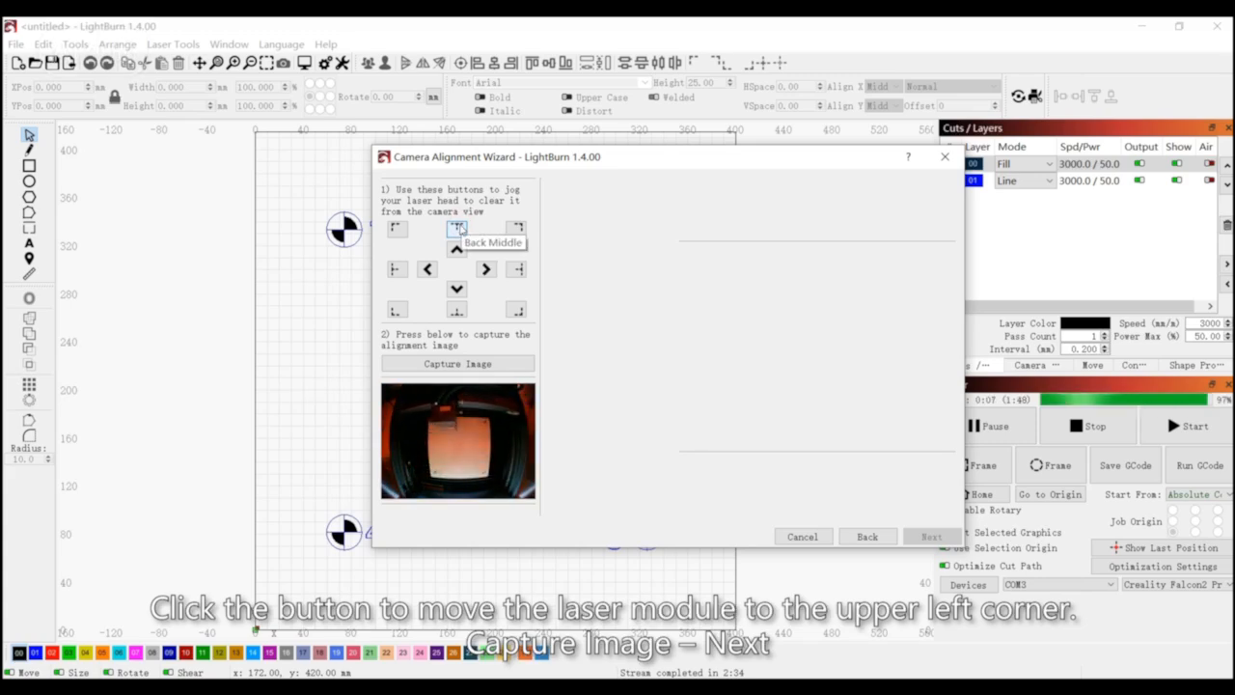
{"action": "left_click", "coordinate": [457, 362]}
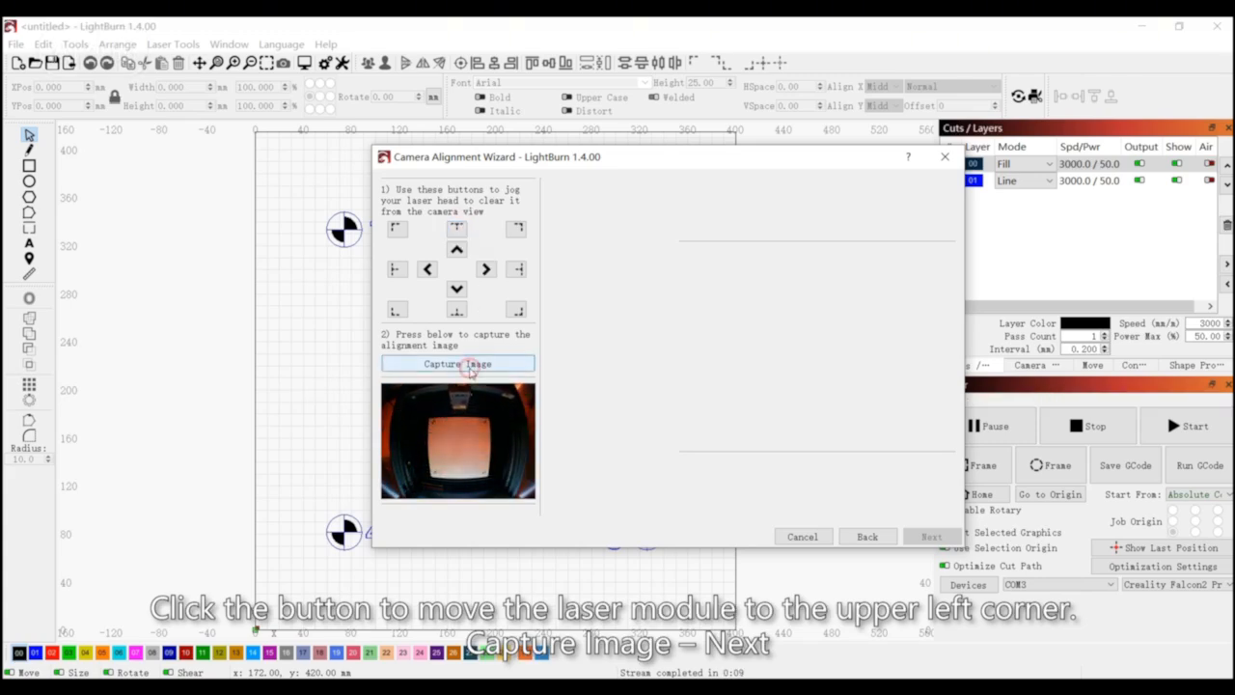
{"action": "left_click", "coordinate": [457, 363]}
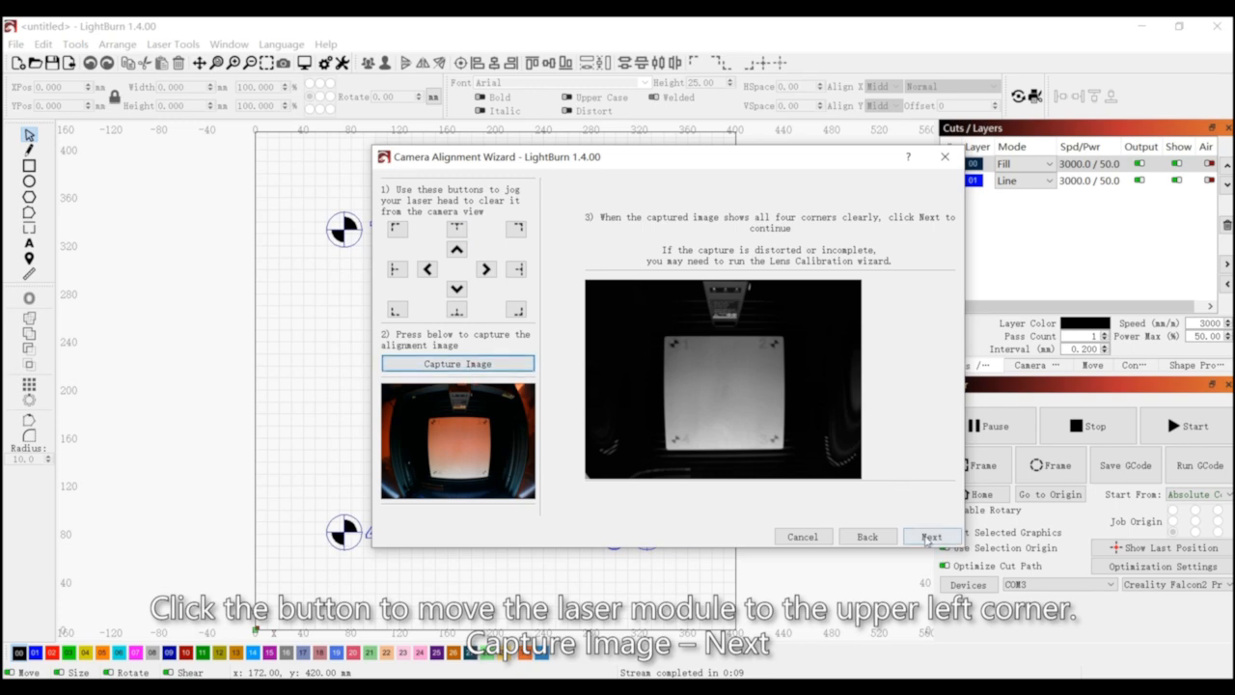
{"action": "left_click", "coordinate": [930, 537]}
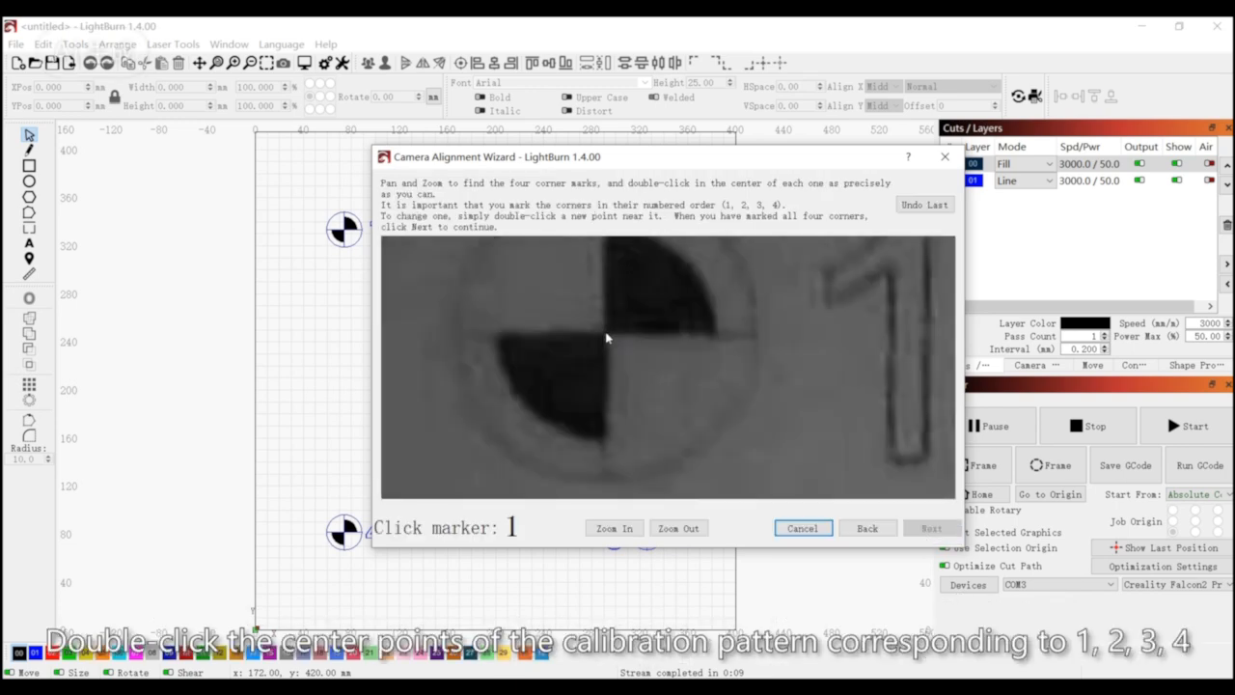
Mark the centres of the numbered corner targets in order and finish the alignment wizard
{"action": "double_click", "coordinate": [787, 328]}
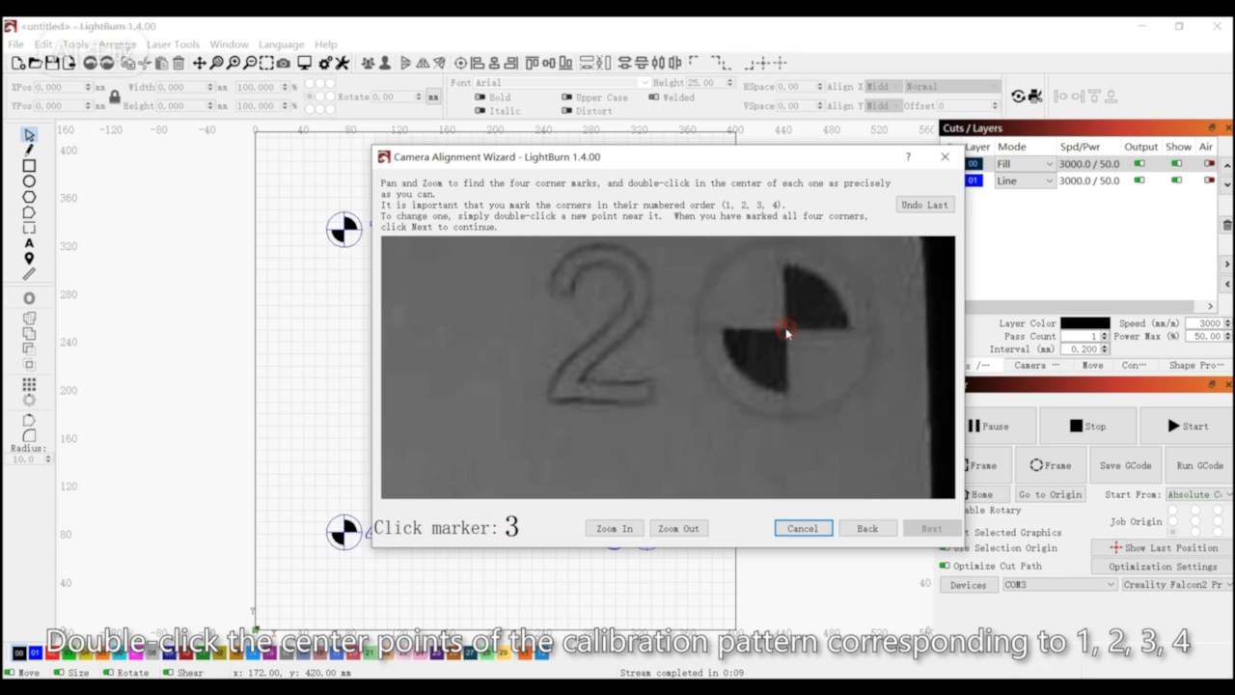
{"action": "double_click", "coordinate": [788, 332]}
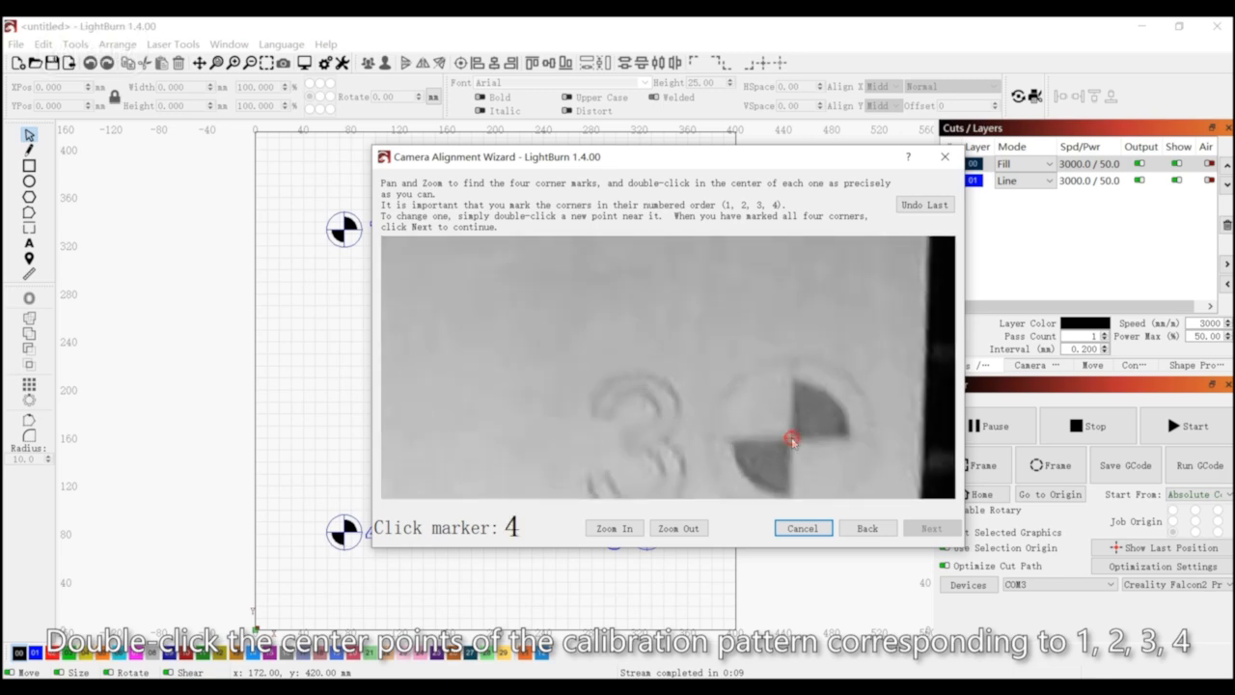
{"action": "double_click", "coordinate": [791, 440]}
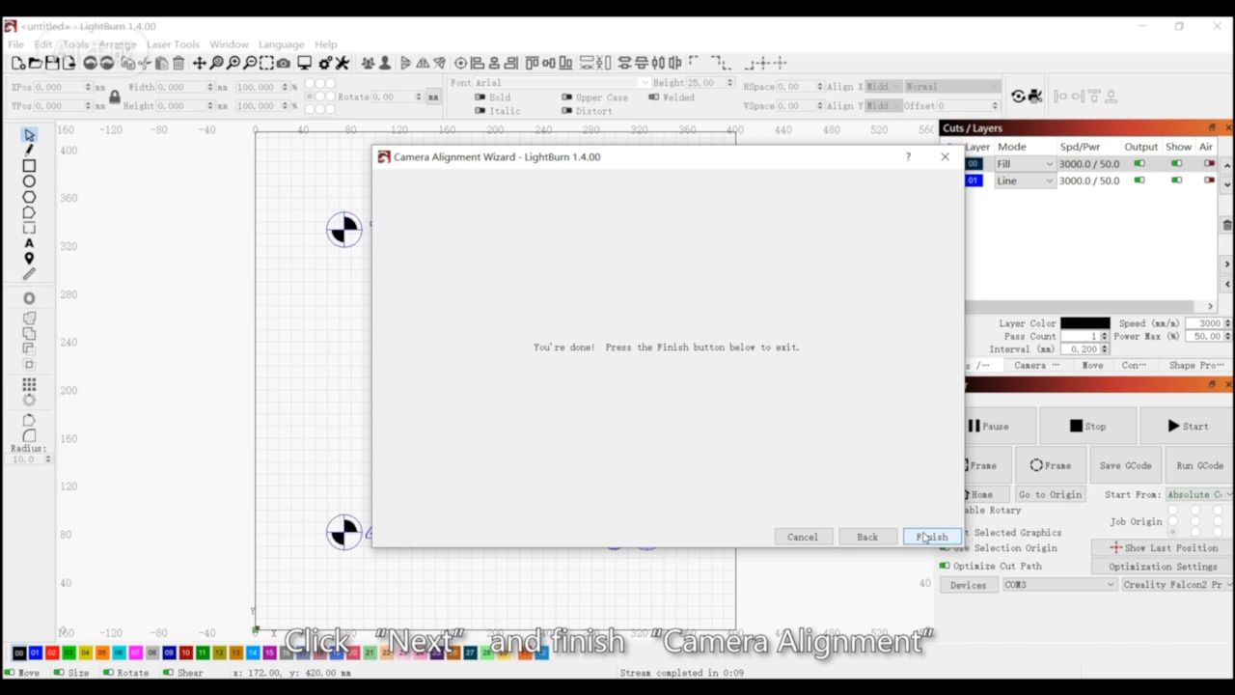
{"action": "left_click", "coordinate": [930, 536]}
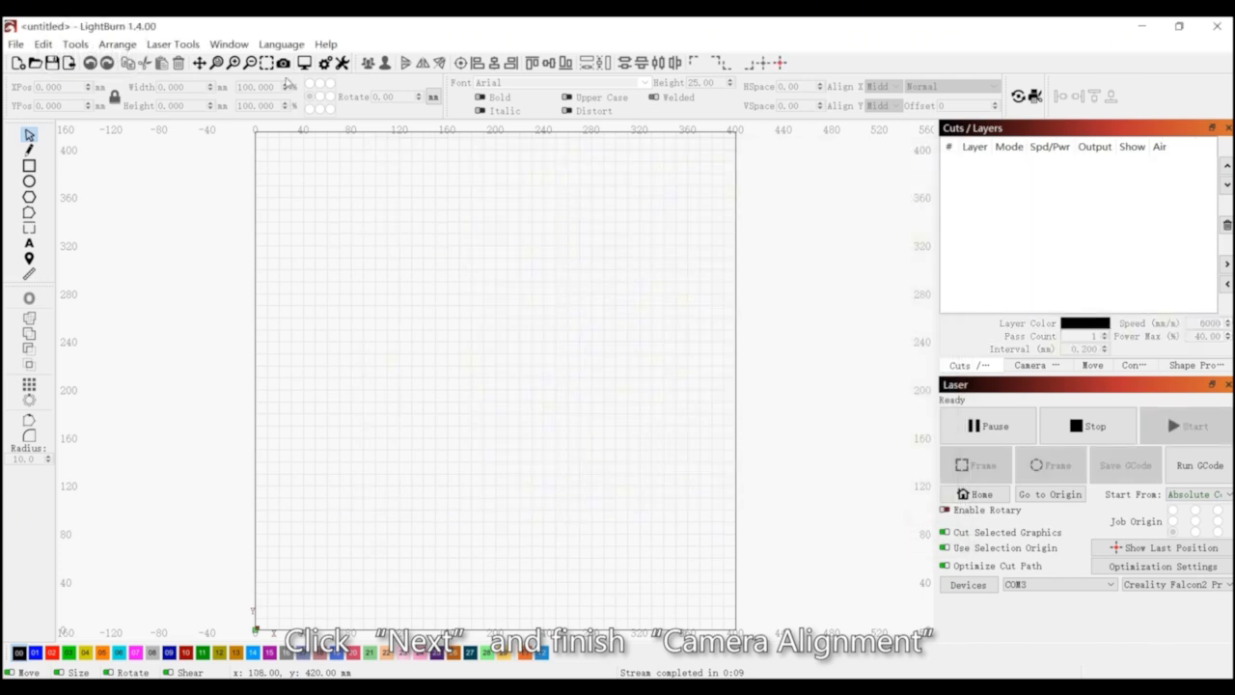
{"action": "left_click", "coordinate": [228, 42]}
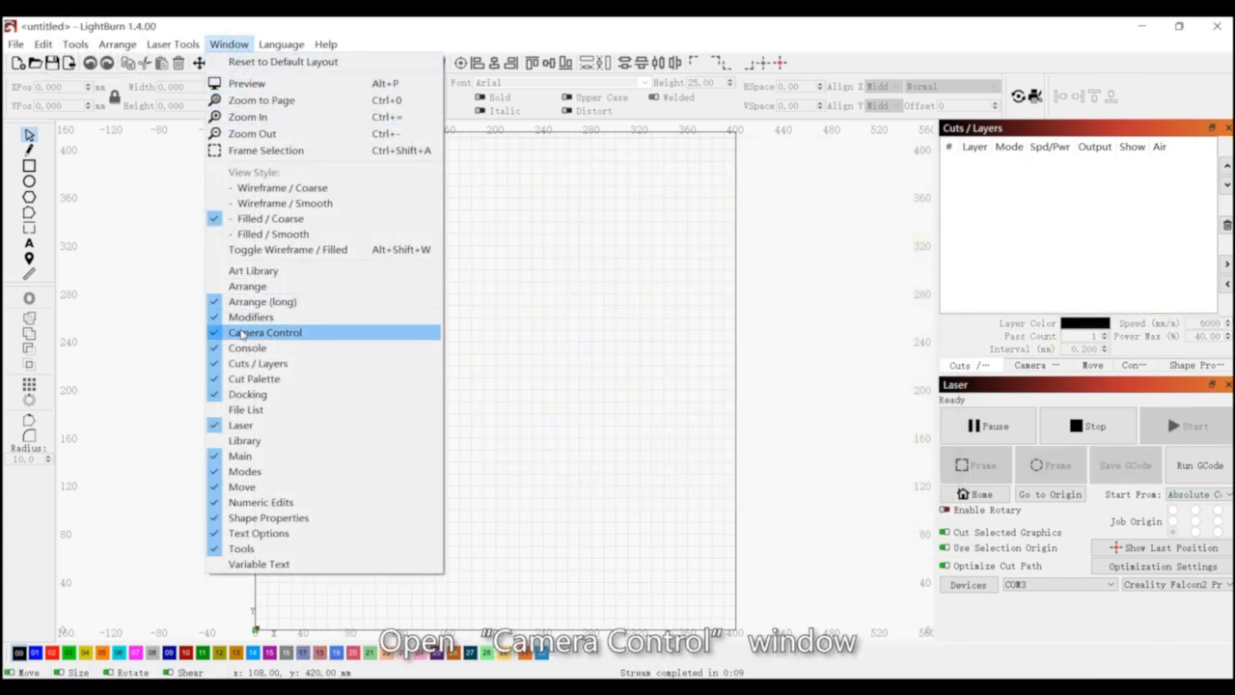
Show Camera Control with the Creality Falcon Camera and update the overlay onto the canvas
{"action": "left_click", "coordinate": [265, 332]}
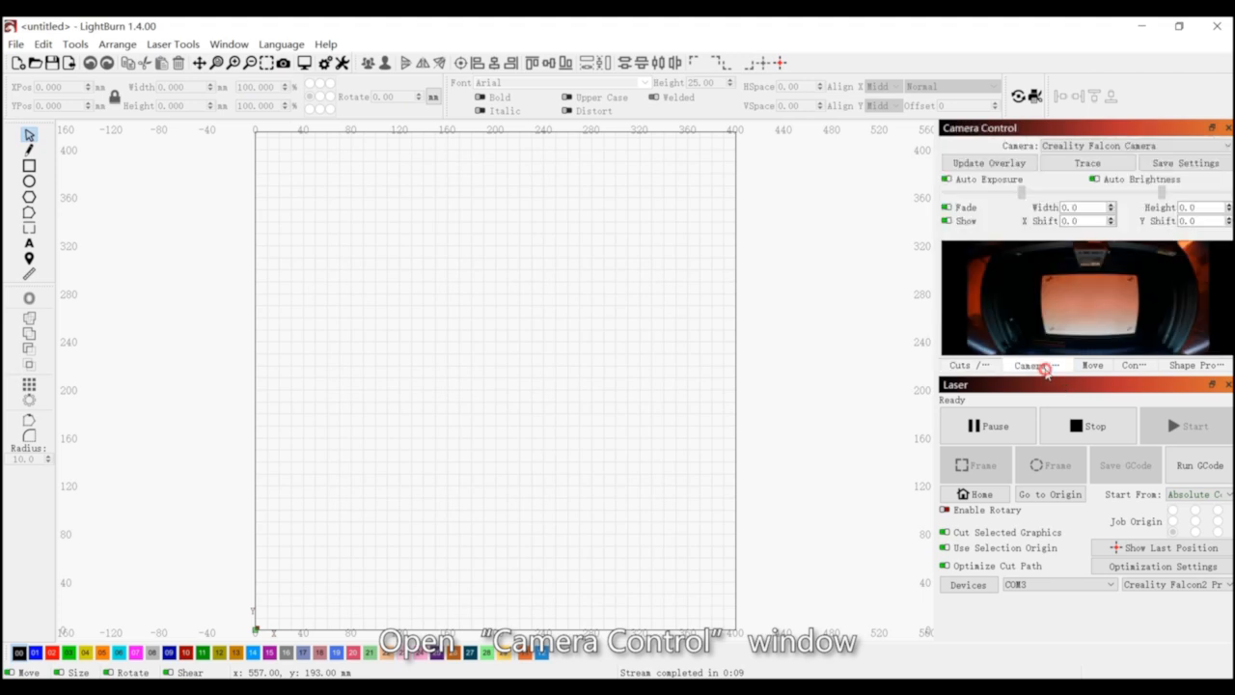
{"action": "mouse_move", "coordinate": [1042, 282]}
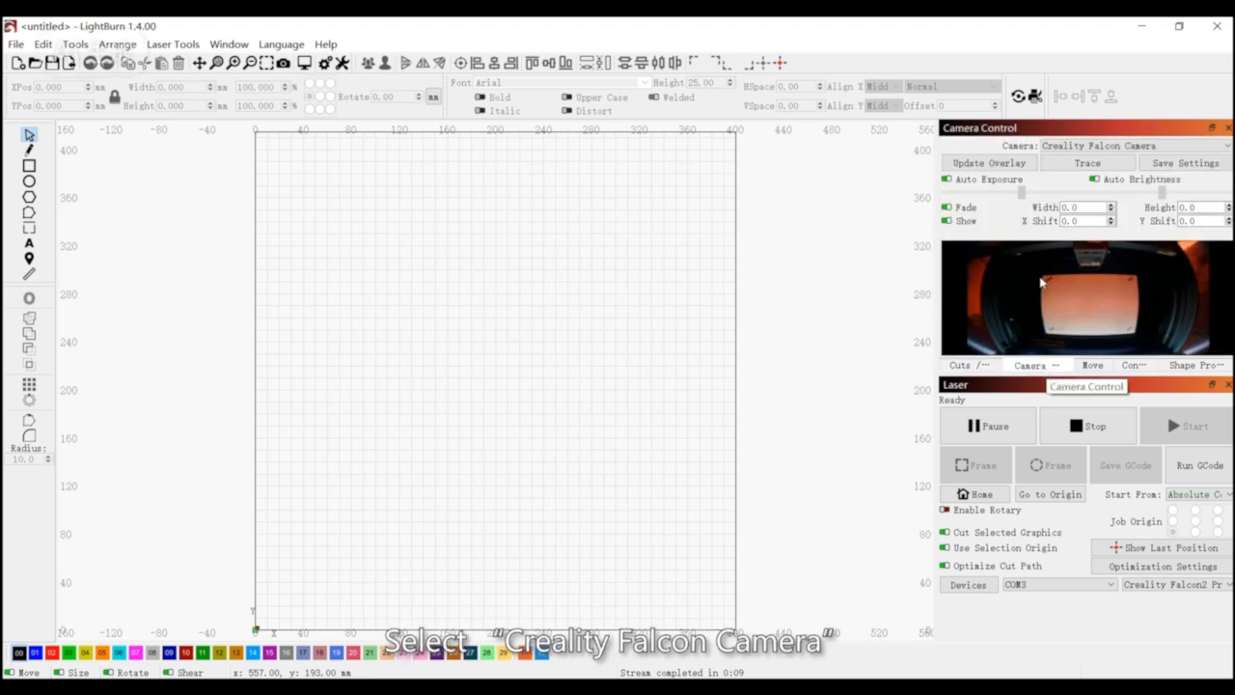
{"action": "left_click", "coordinate": [988, 162]}
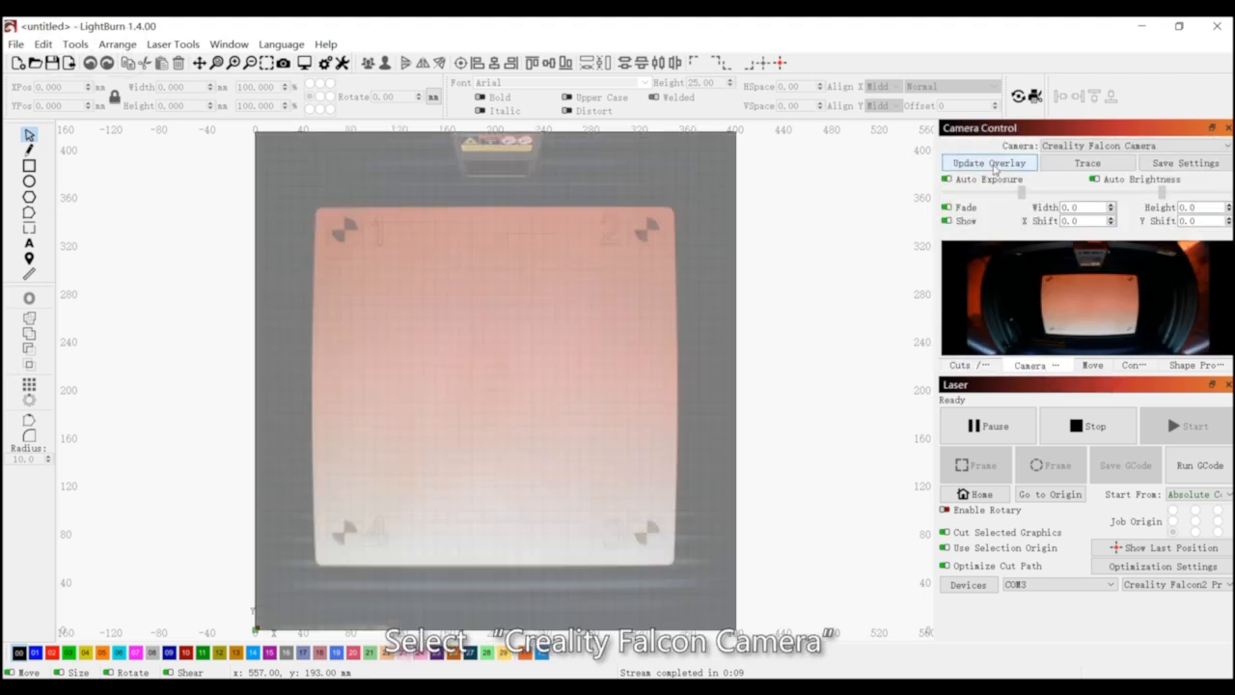
{"action": "left_click", "coordinate": [988, 162]}
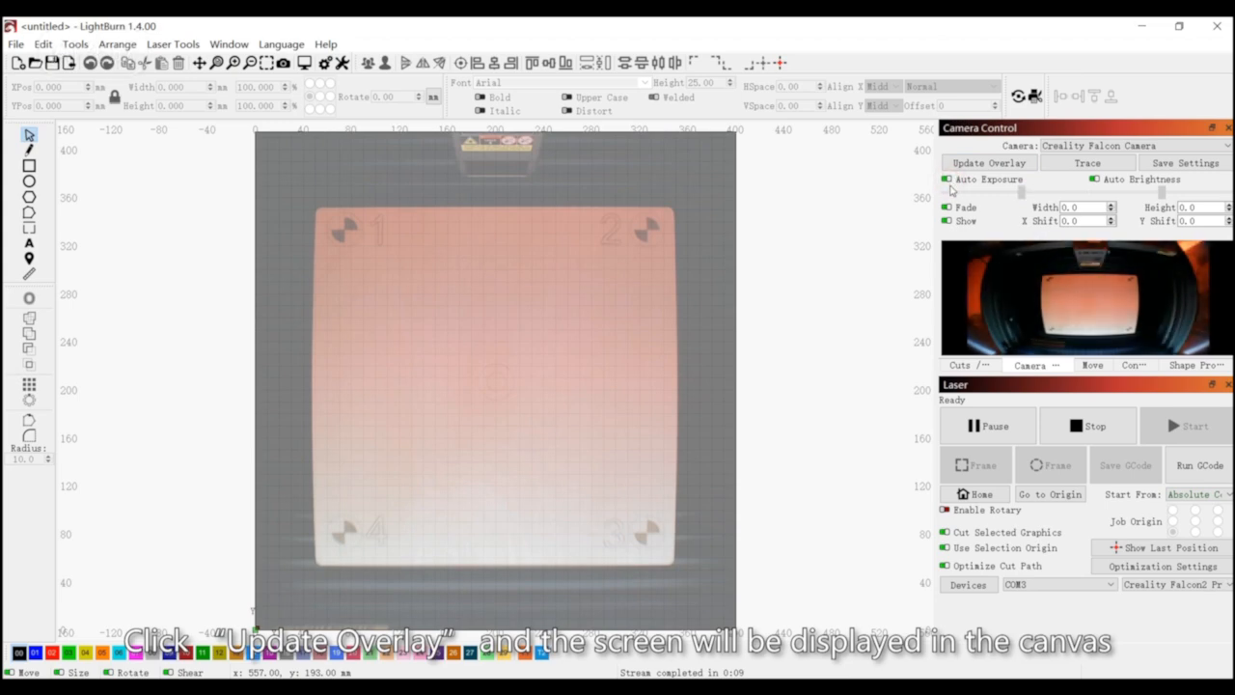
{"action": "left_click", "coordinate": [988, 162]}
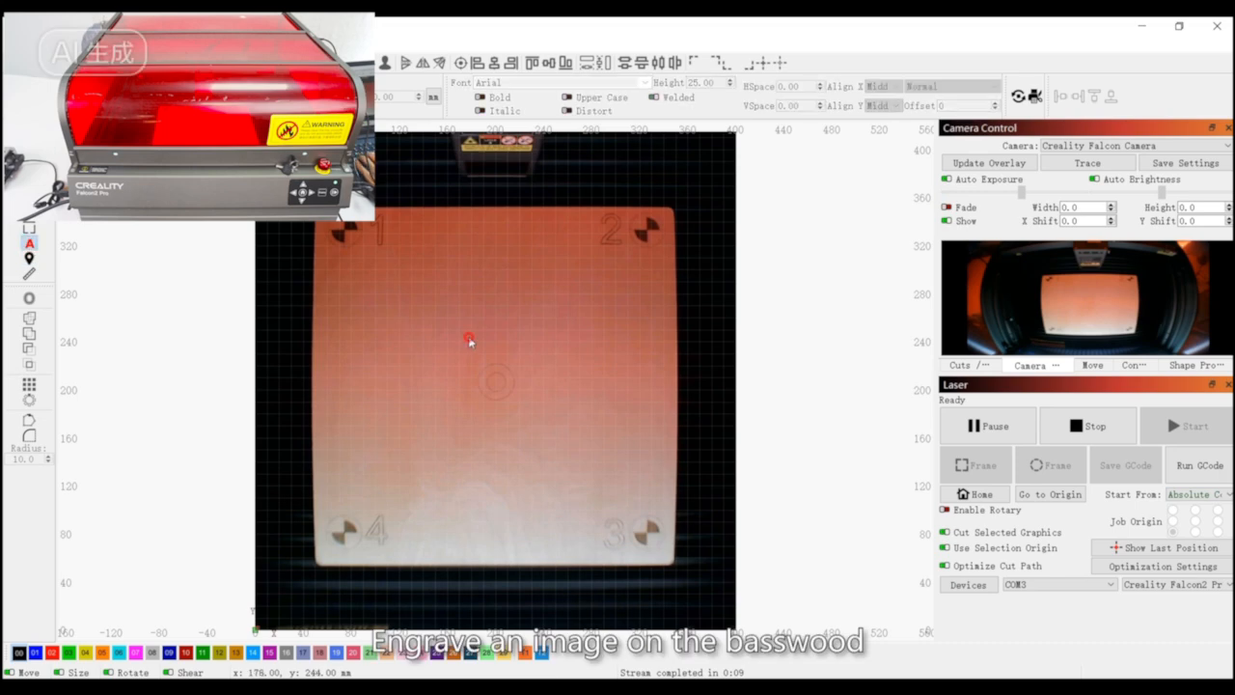
Place an X over the basswood, confirm its fill layer at 40 power, and start engraving it
{"action": "left_click", "coordinate": [470, 340]}
{"action": "type", "text": "X"}
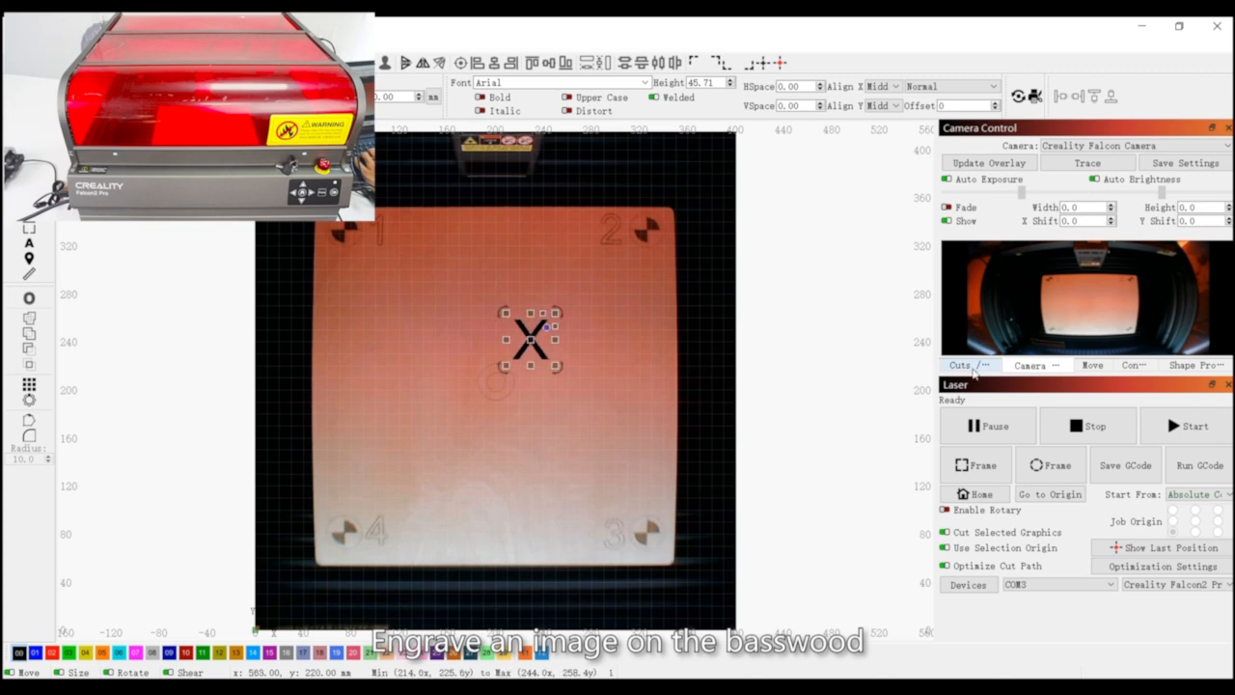
{"action": "left_click", "coordinate": [959, 365]}
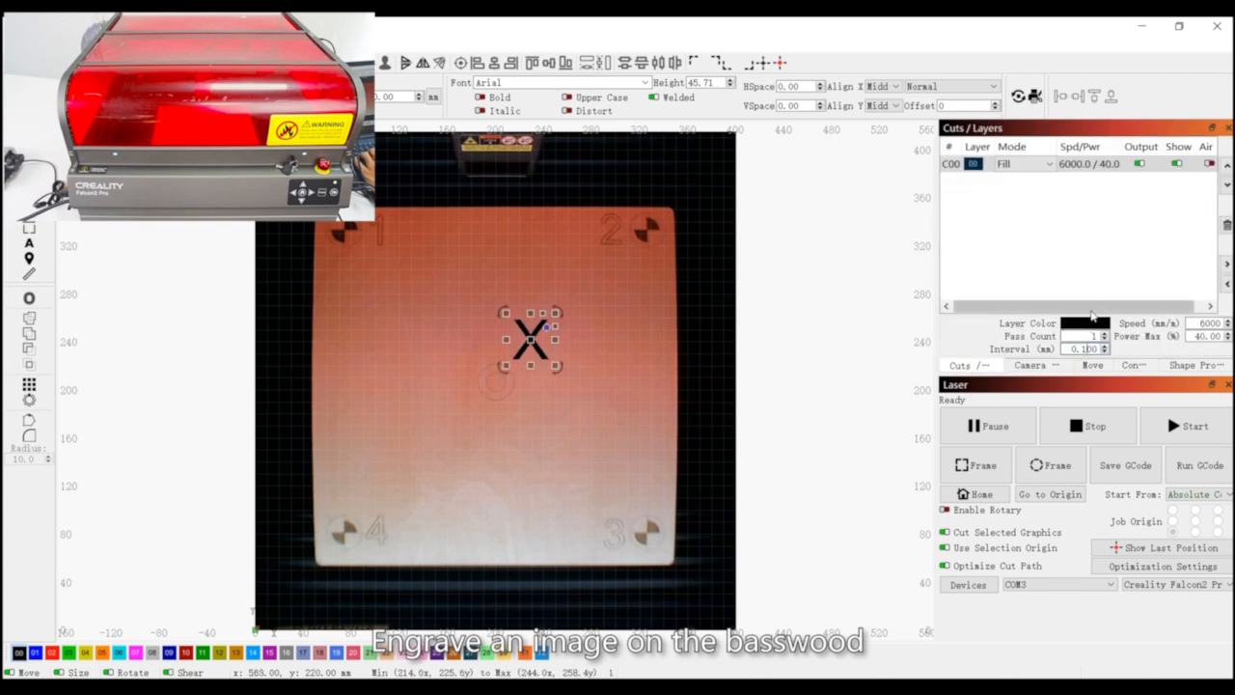
{"action": "left_click", "coordinate": [973, 494]}
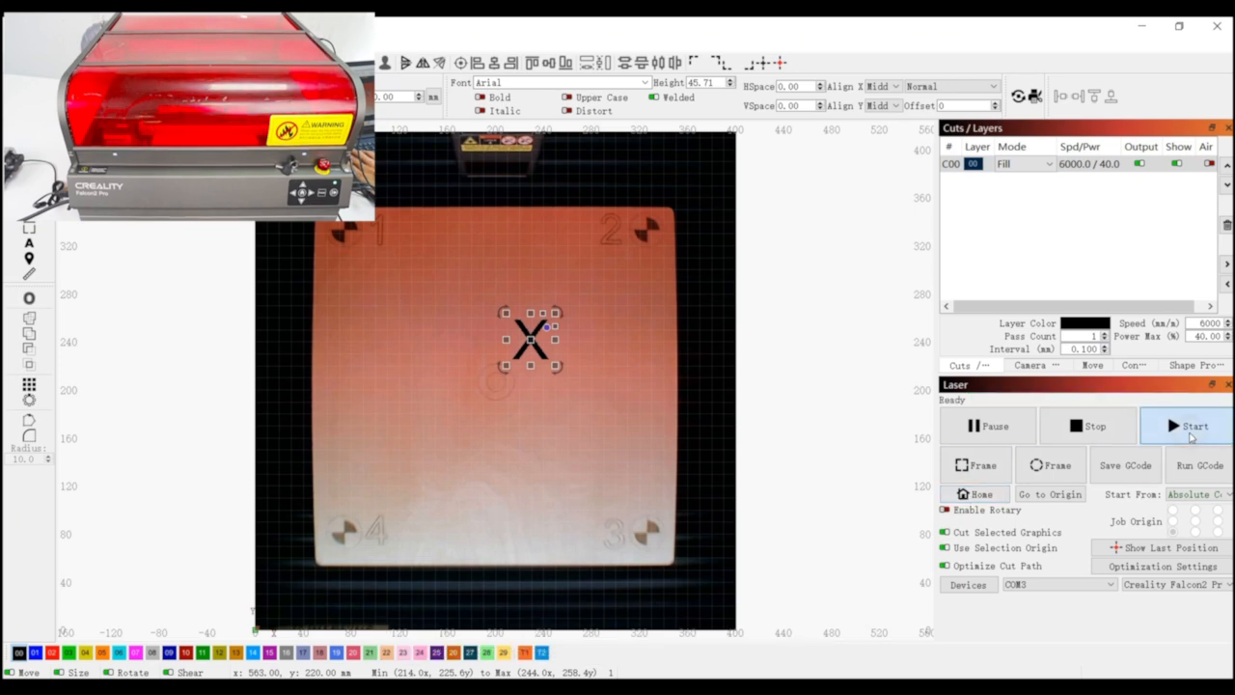
{"action": "left_click", "coordinate": [1193, 426]}
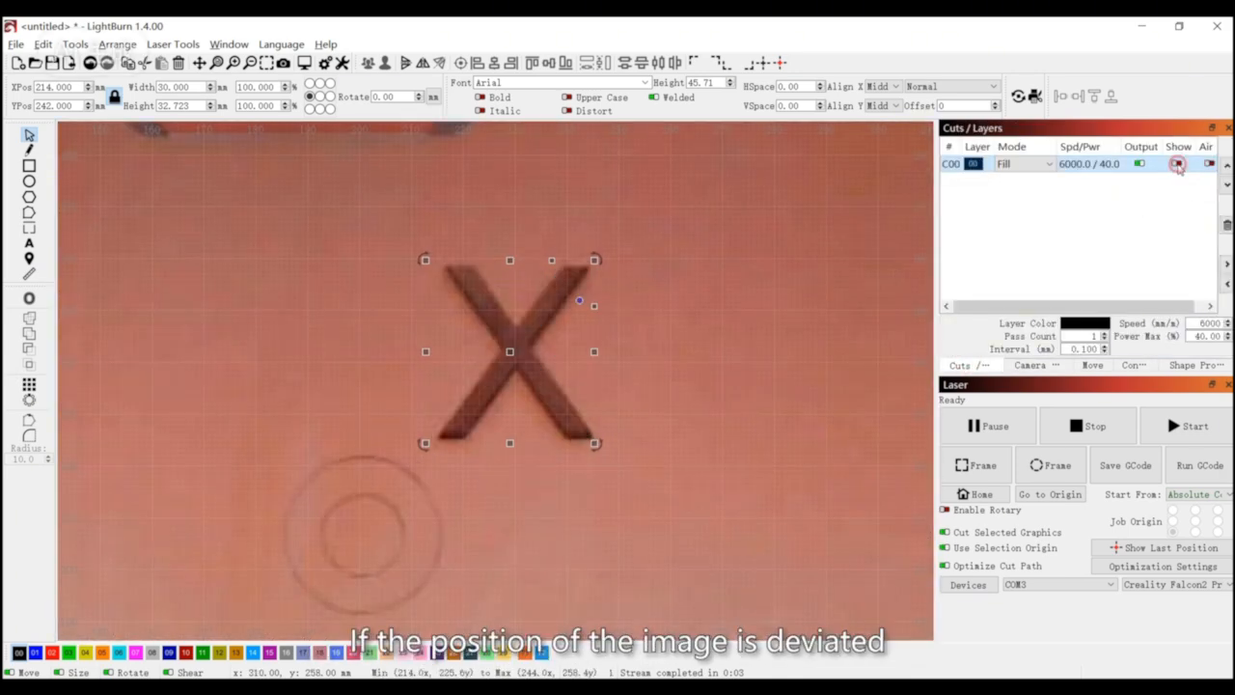
{"action": "left_click", "coordinate": [1029, 365]}
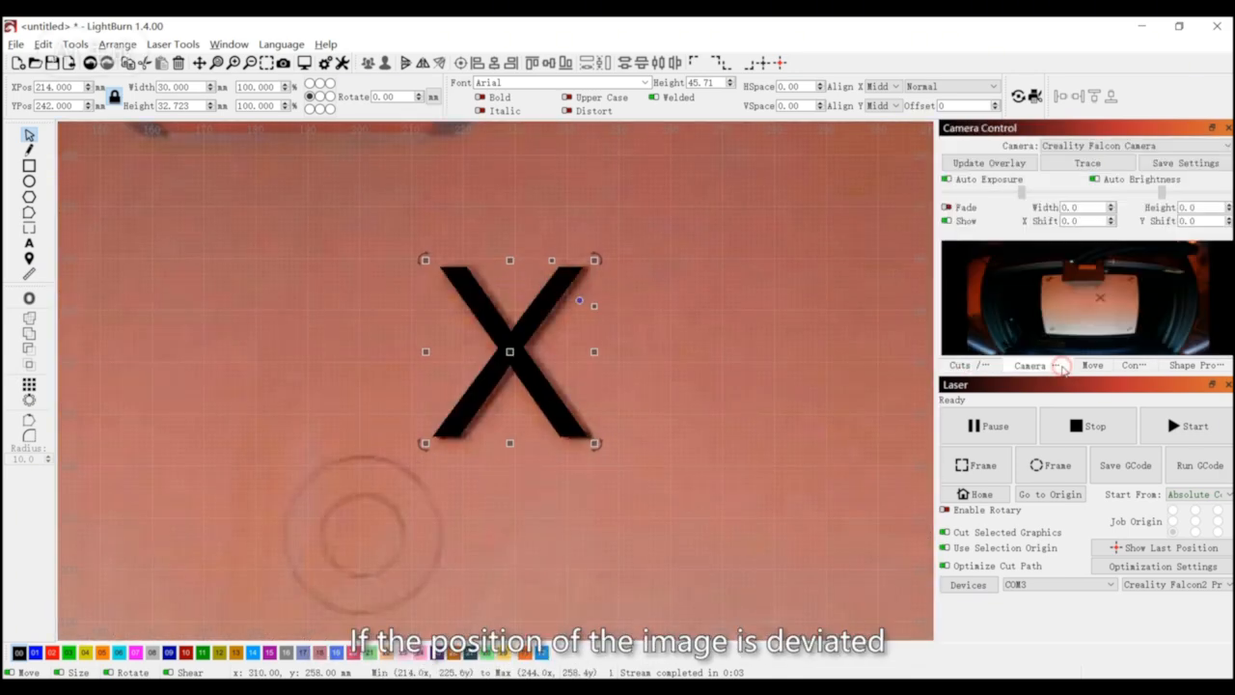